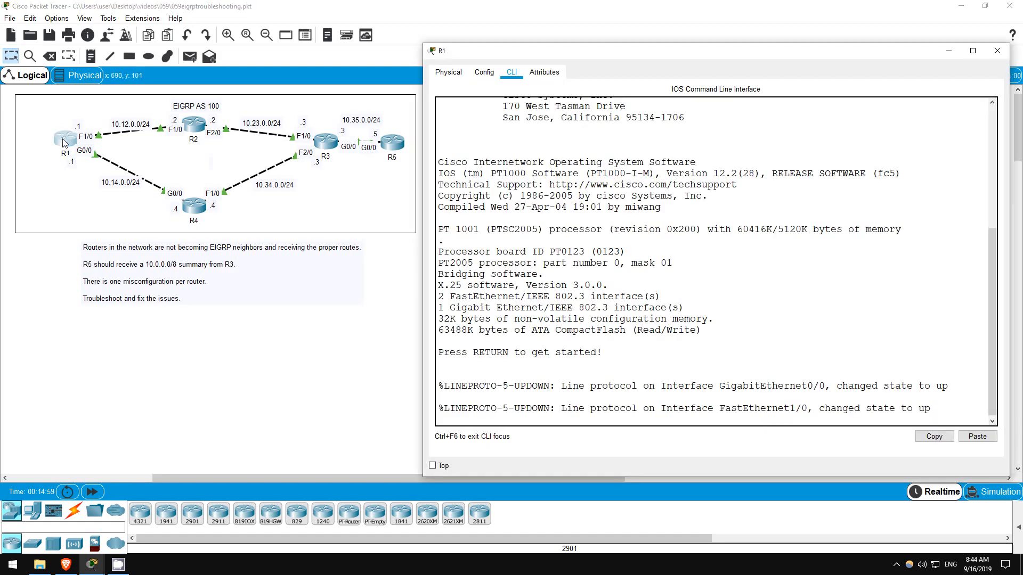
- Enter privileged mode on R1 and list its EIGRP neighbors, showing process 10 with none
type("en")
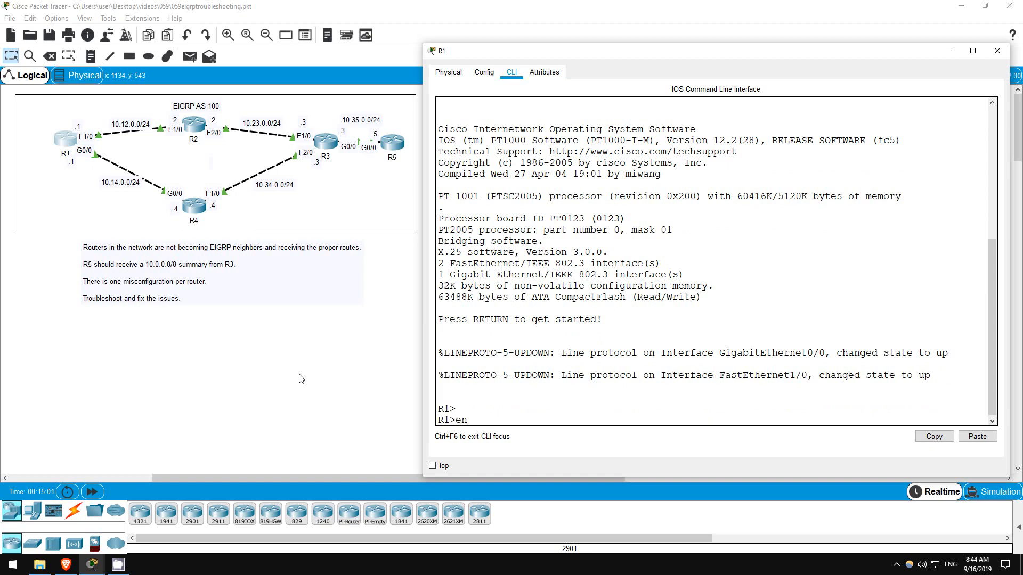
key("Return")
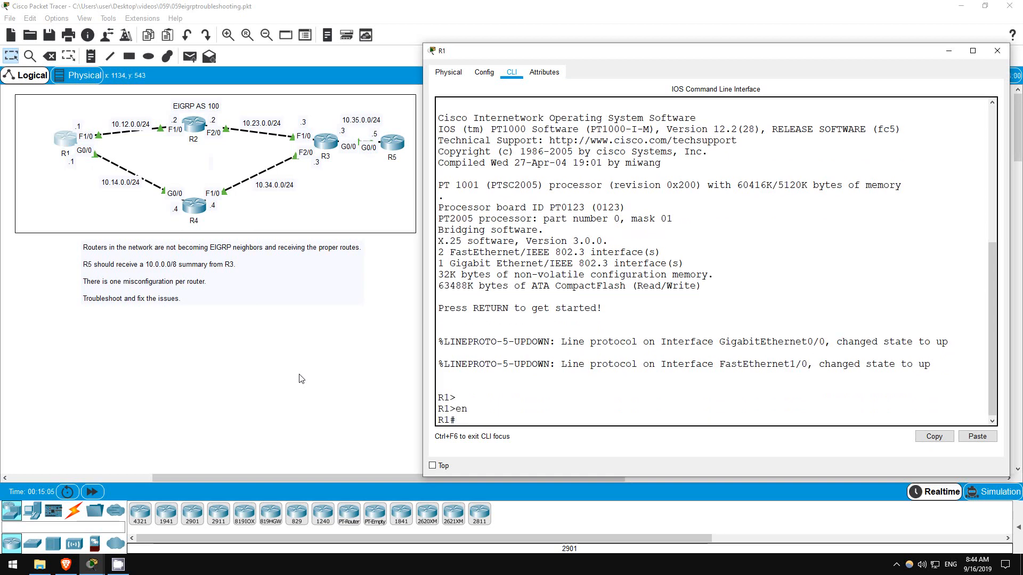
type("sh ip eigrp neighbors")
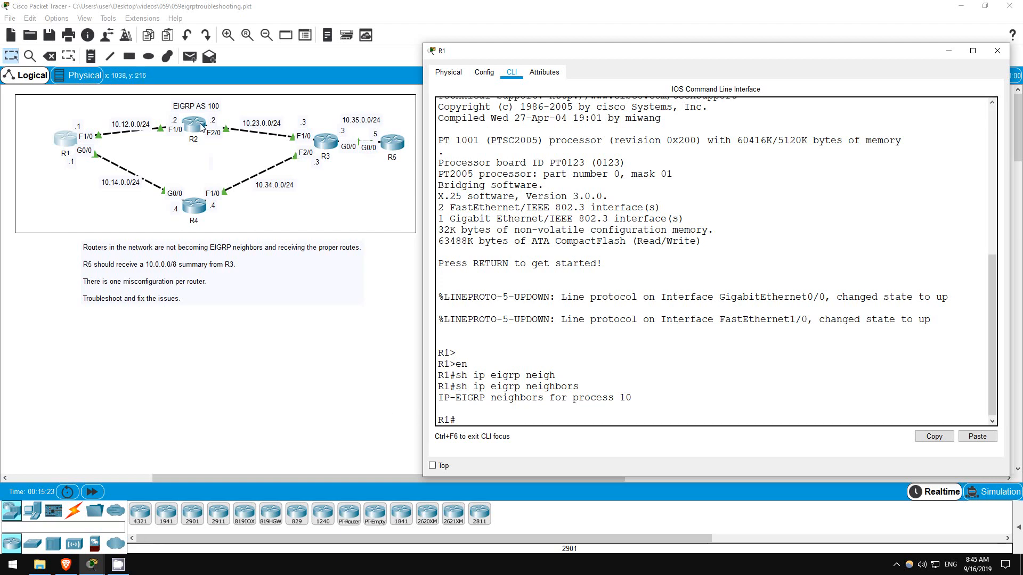
mouse_move(262, 298)
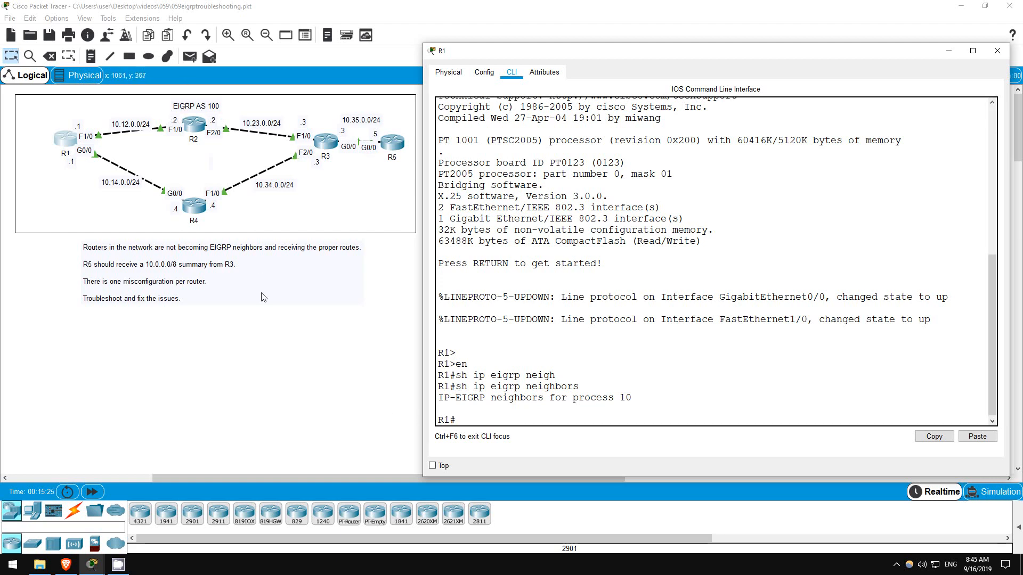
- Display R1's running configuration and point out the wrong EIGRP process number 10
type("sh run")
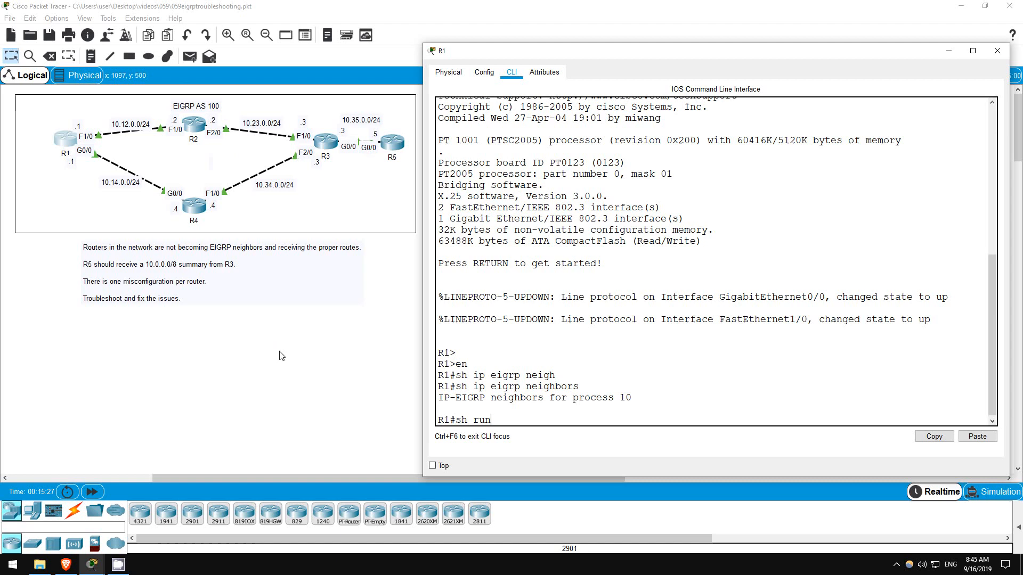
key("Return")
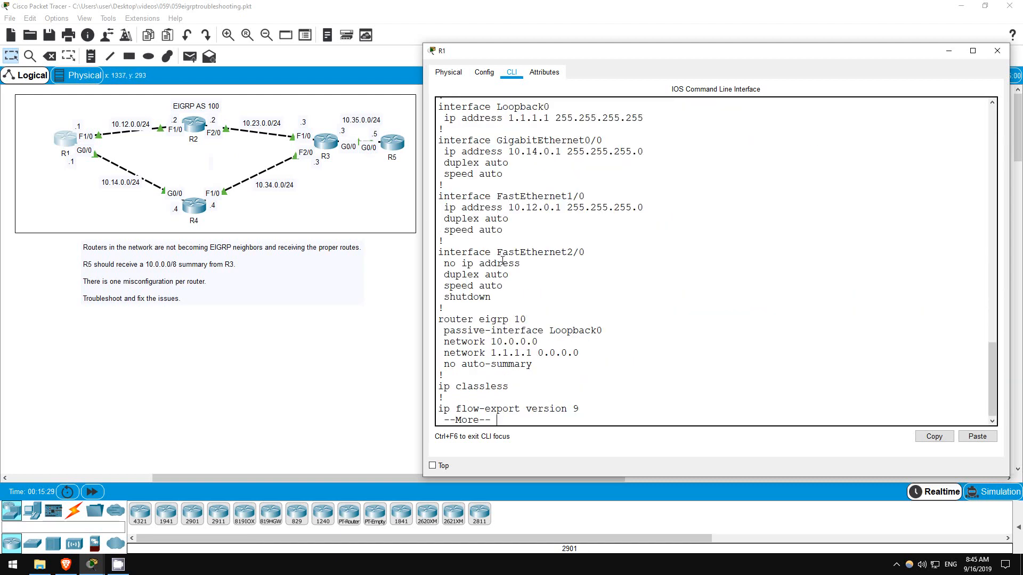
key("space")
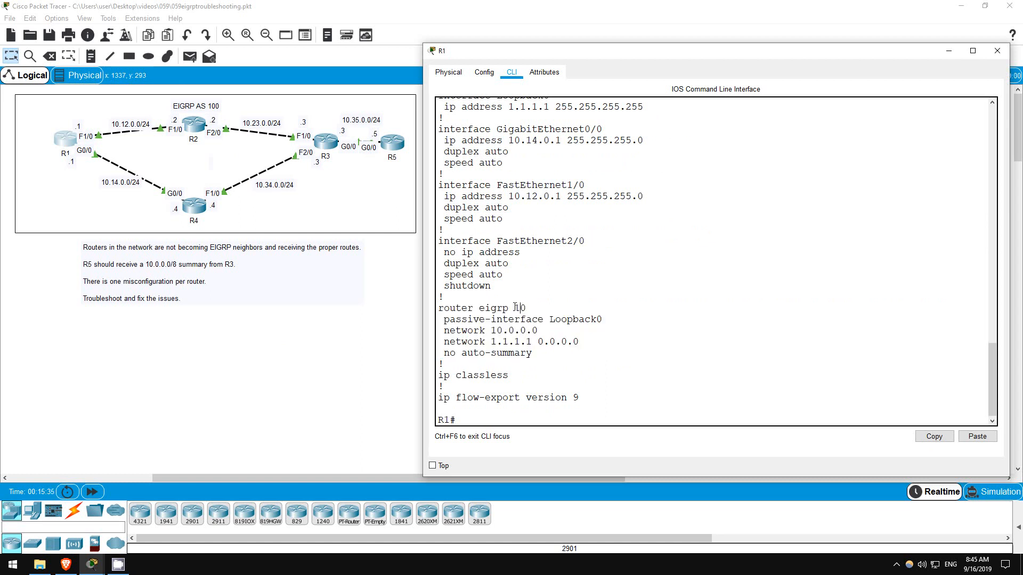
double_click(519, 307)
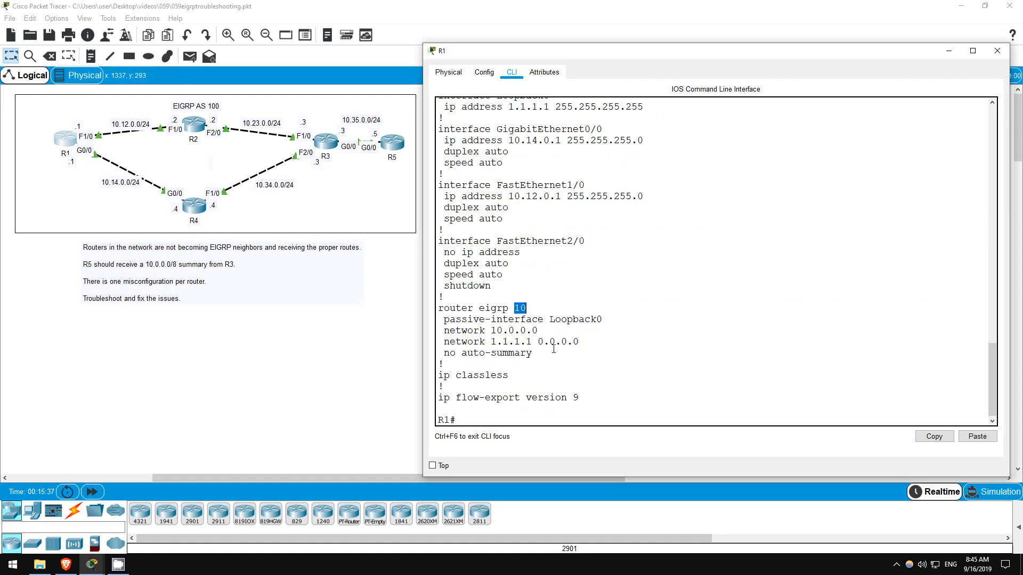
left_click(501, 419)
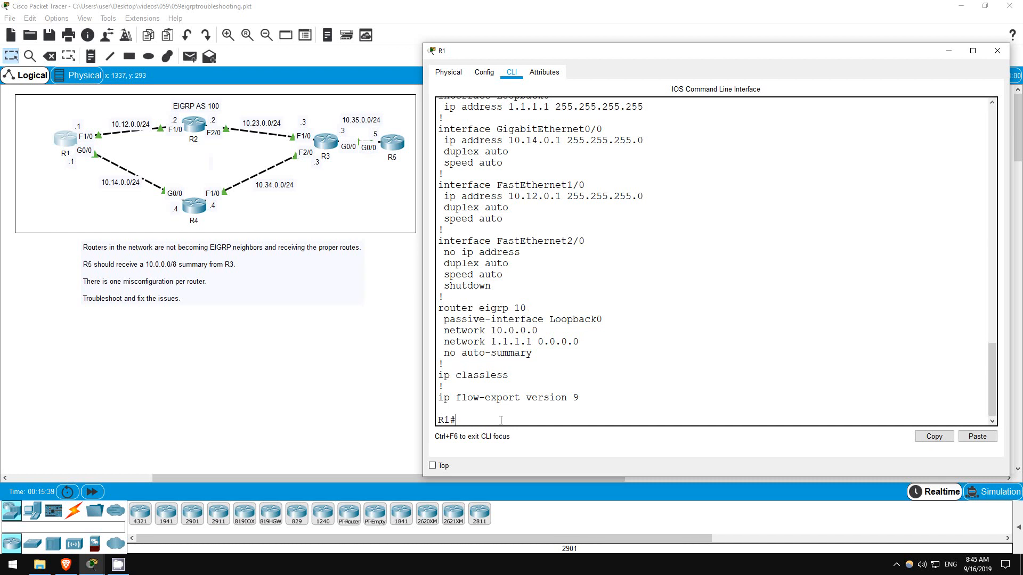
type("conf t")
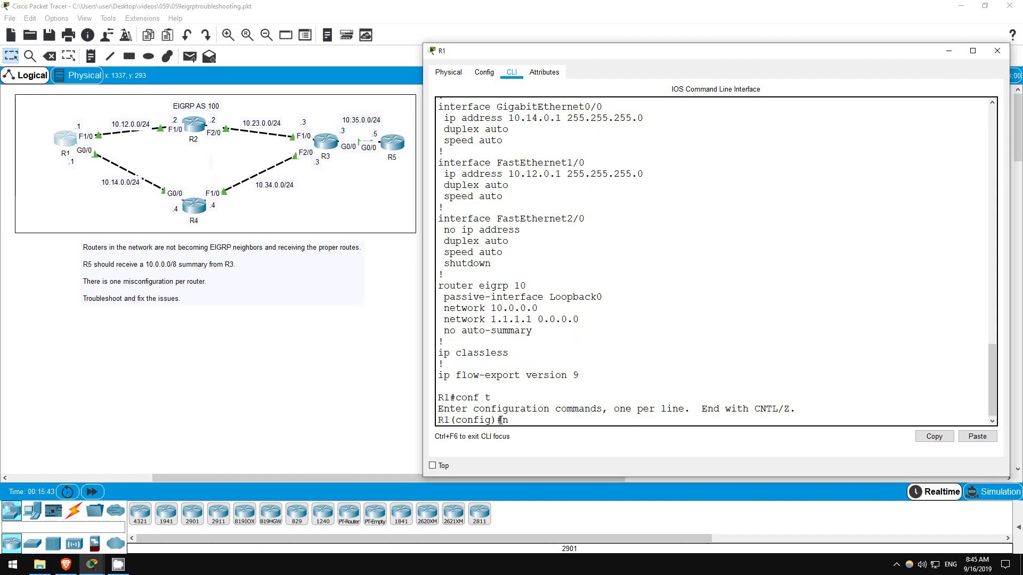
- Delete router eigrp 10 from R1 and review the remaining configuration
type("no")
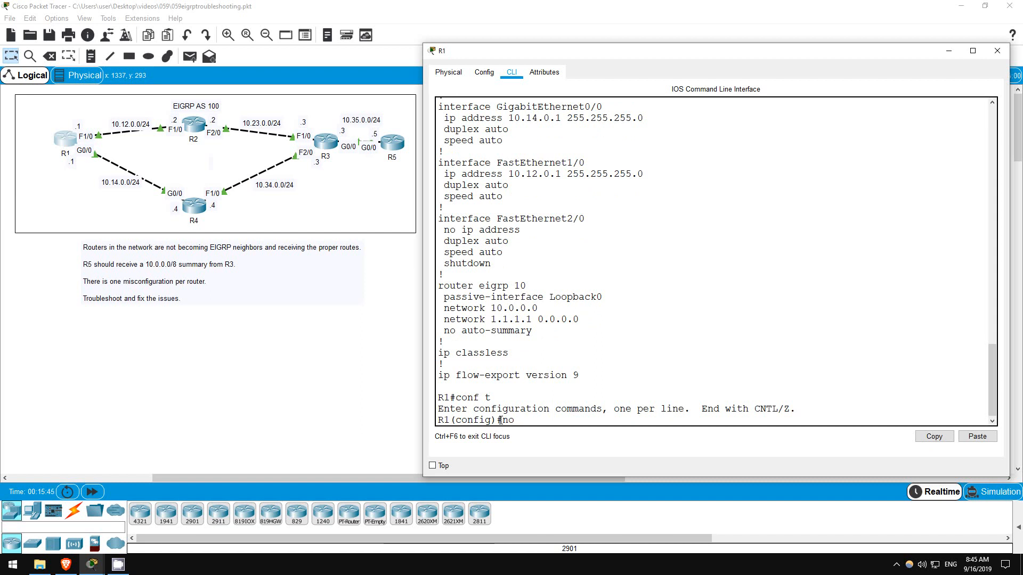
type("router eigr")
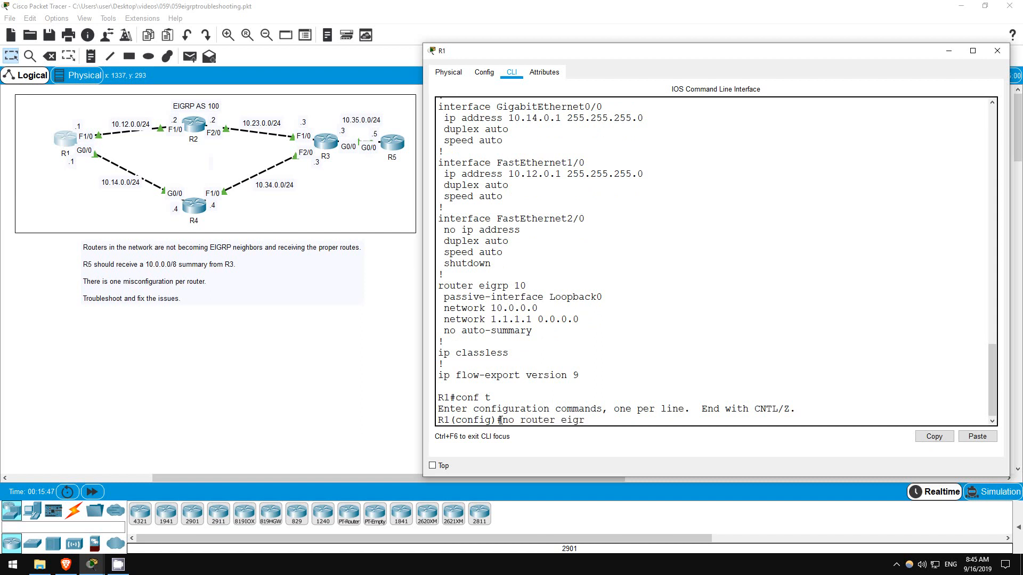
key("Return")
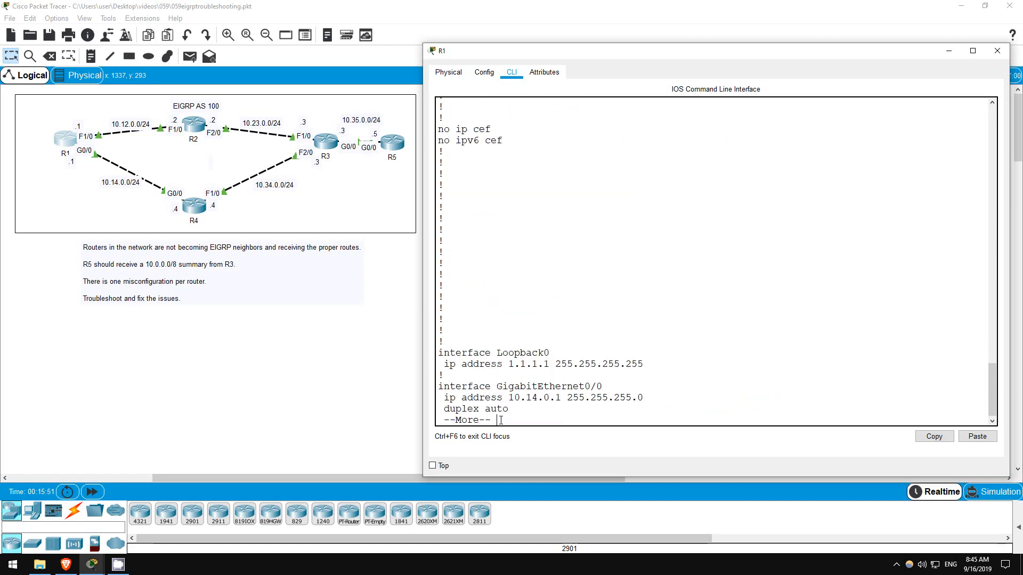
key("space")
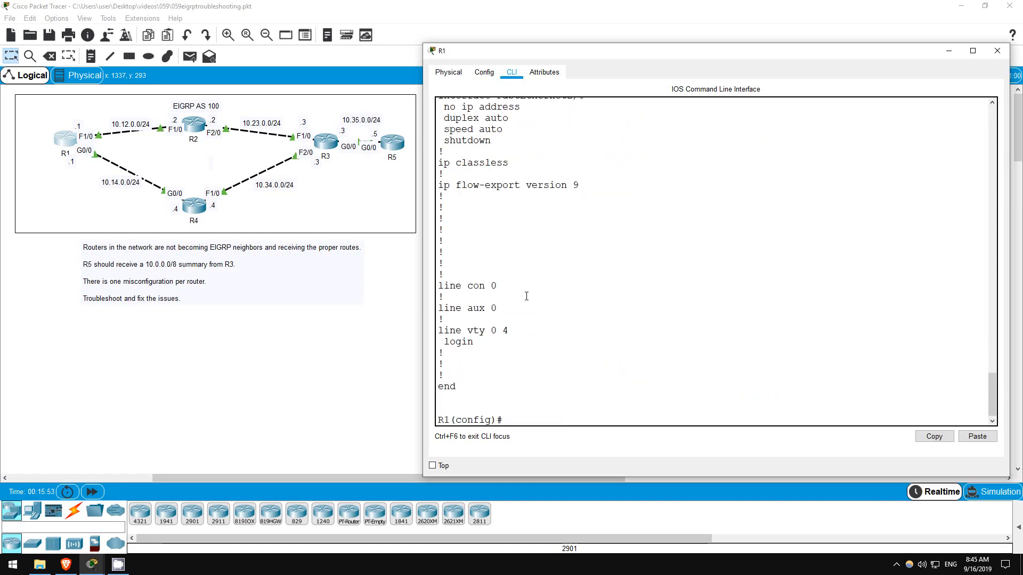
scroll("up", 3)
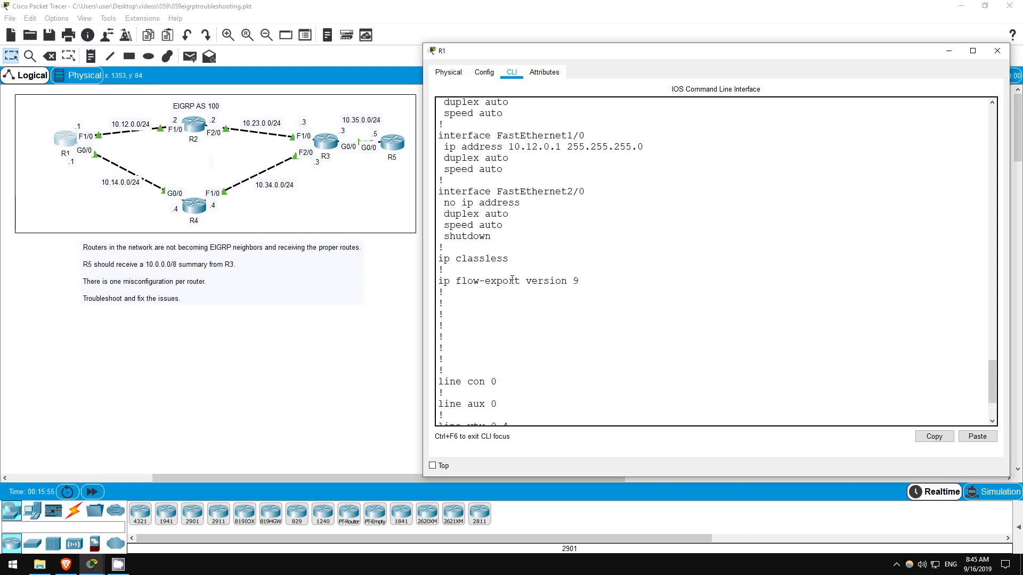
scroll("down", 3)
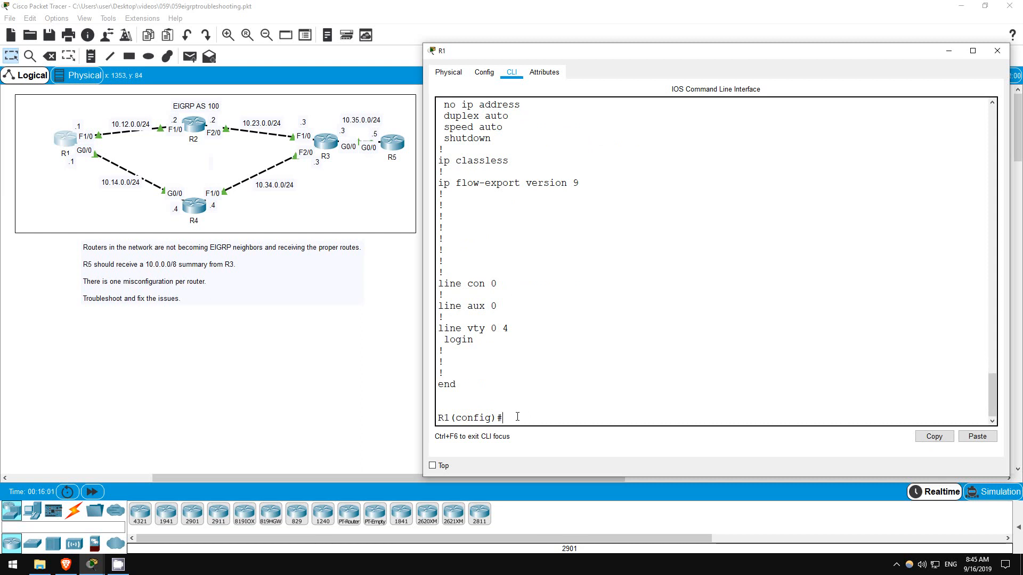
- Configure router eigrp 100 on R1 with networks 10.0.0.0 and 1.1.1.1, passive loopback and no auto-summary
type("router eigrp 100")
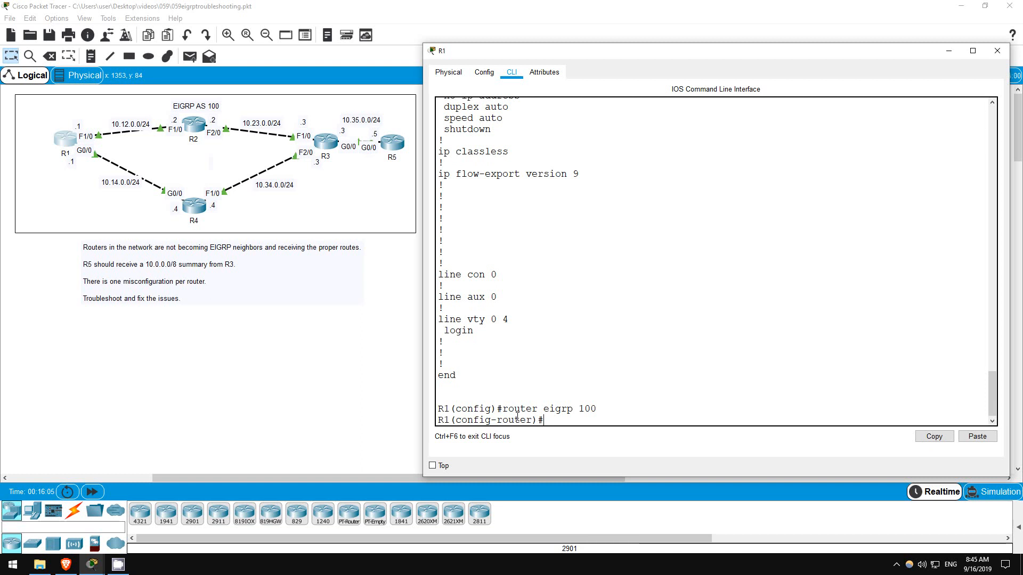
type("network 10.")
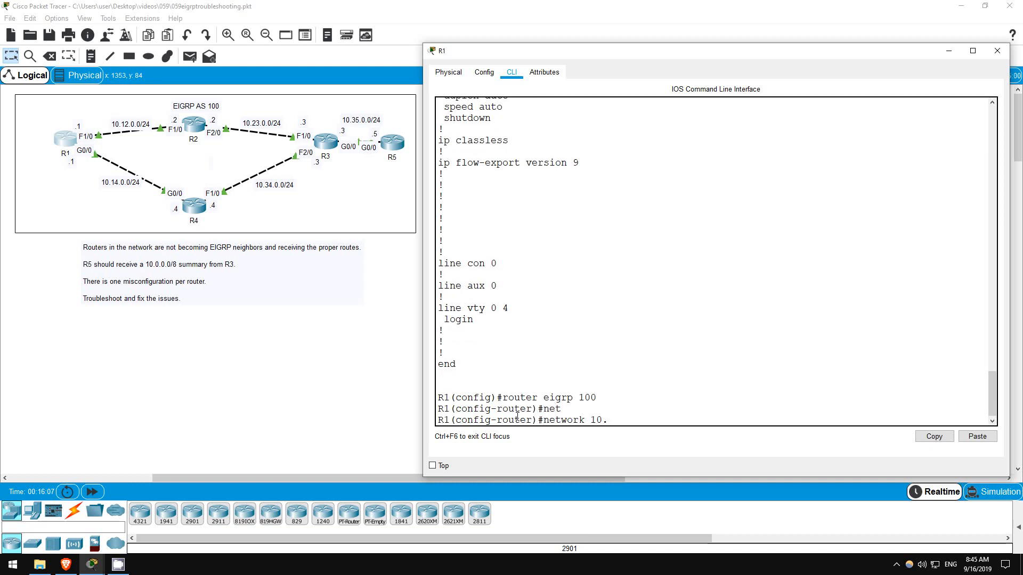
key("Return")
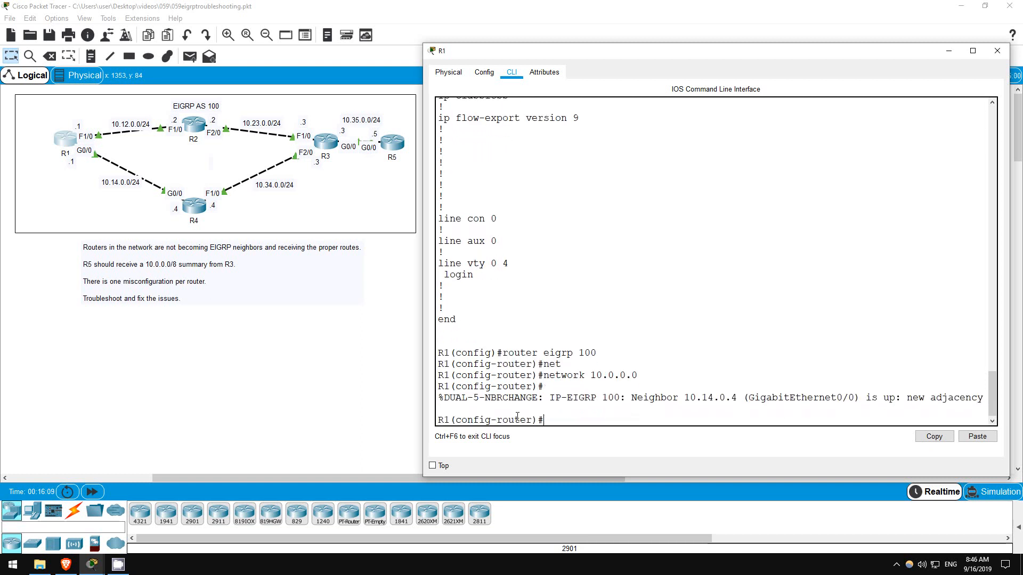
type("network 1.1.1.1 0.0")
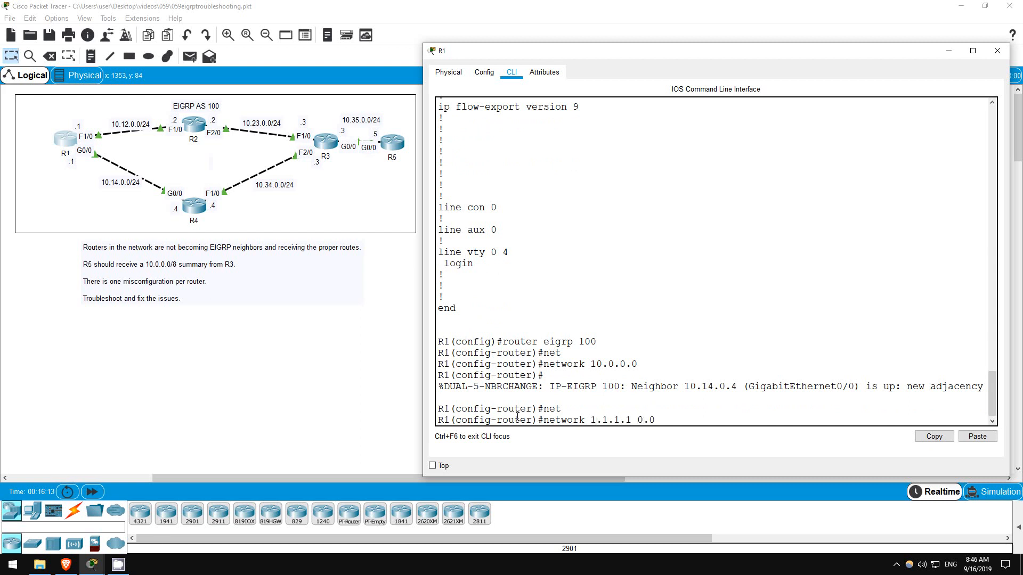
key("Return")
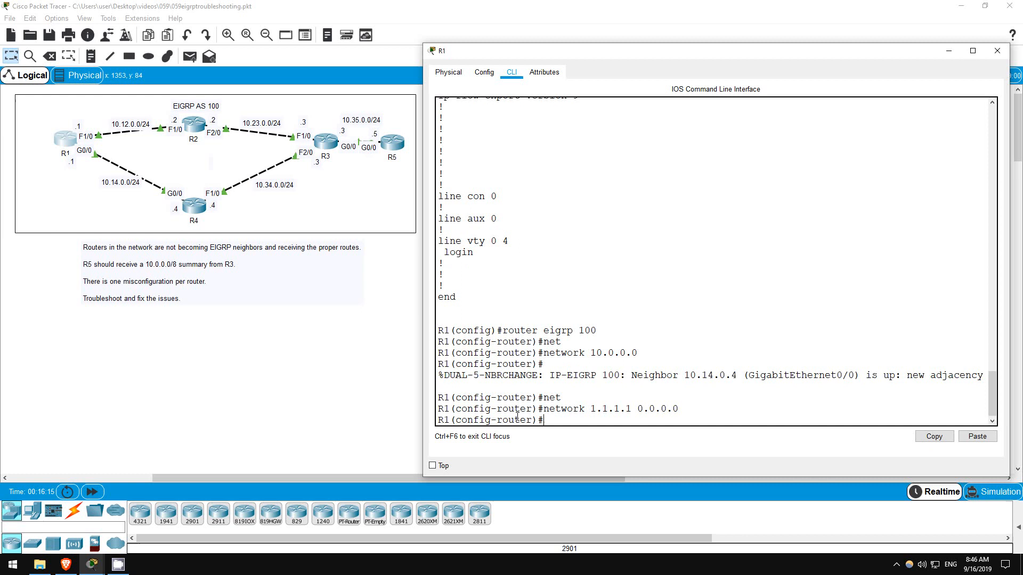
type("passive-interface 10")
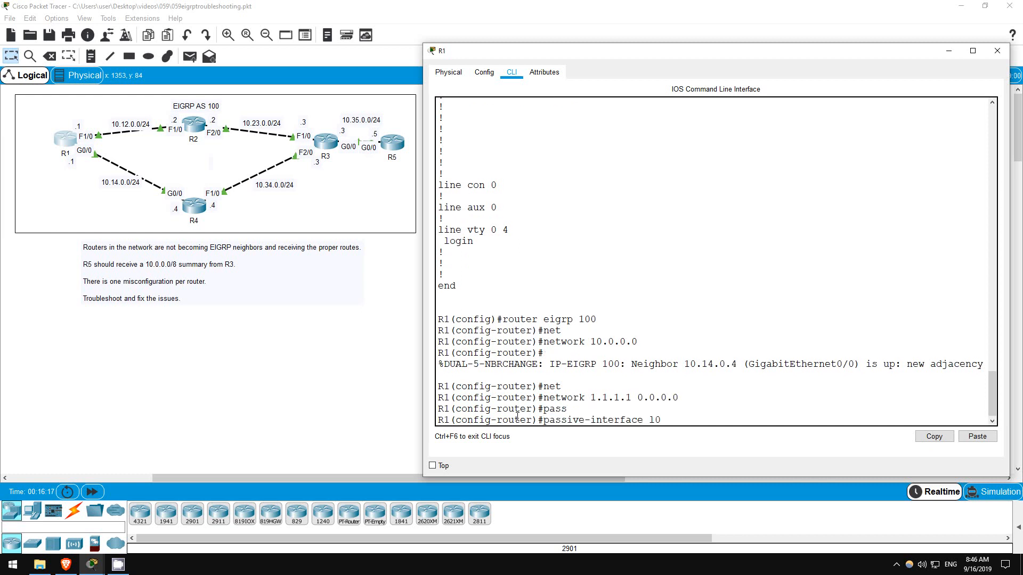
type("no auto-summary")
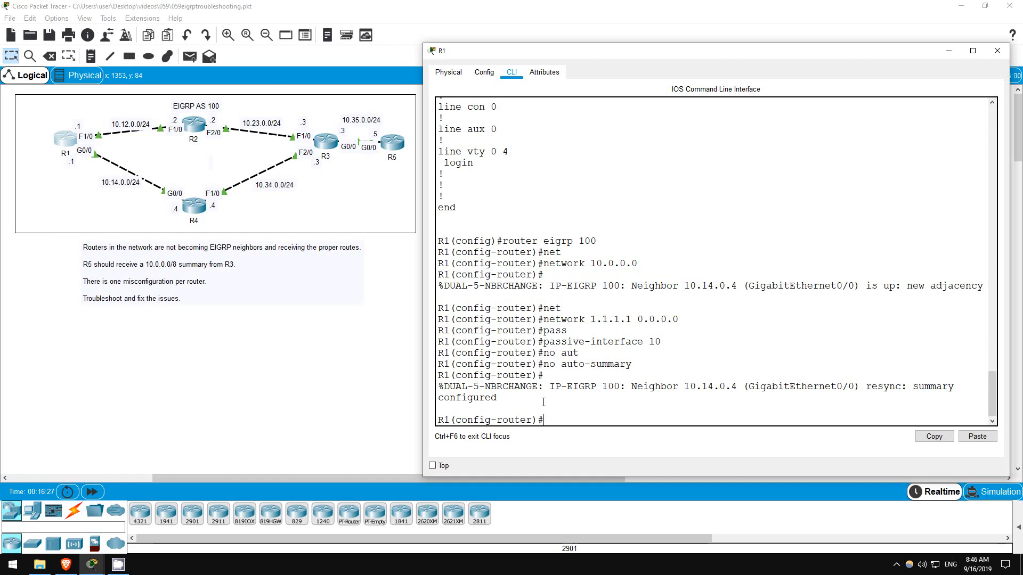
- Show R1's routing table with EIGRP routes to 2.2.2.2, 3.3.3.3 and 10.x subnets via R4
type("do sh i")
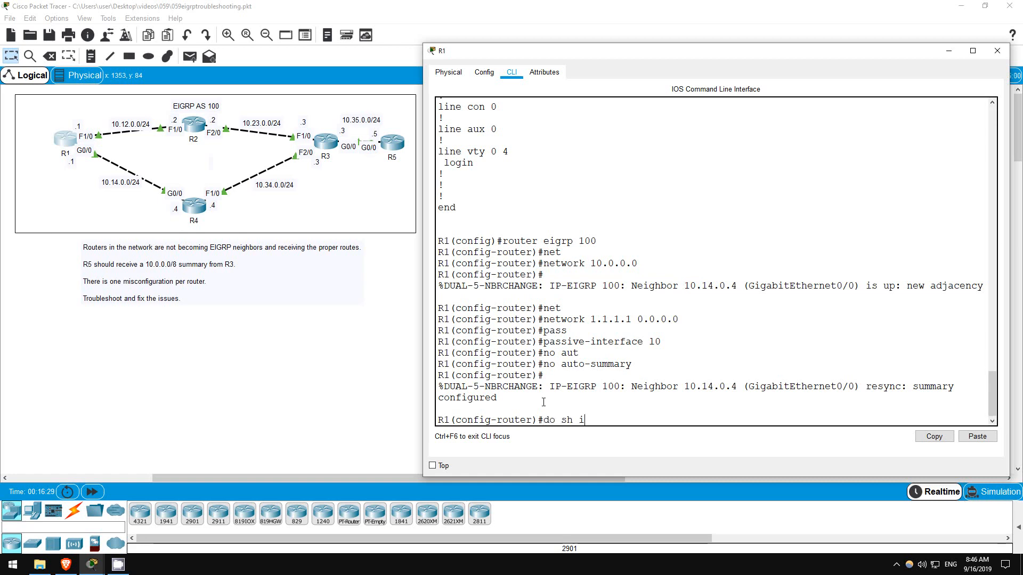
key("Return")
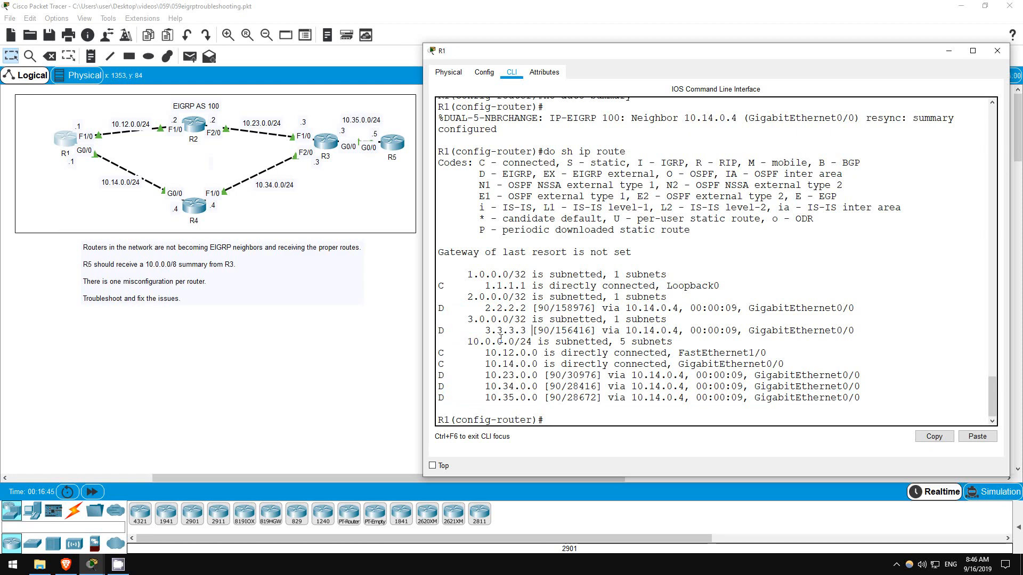
mouse_move(411, 289)
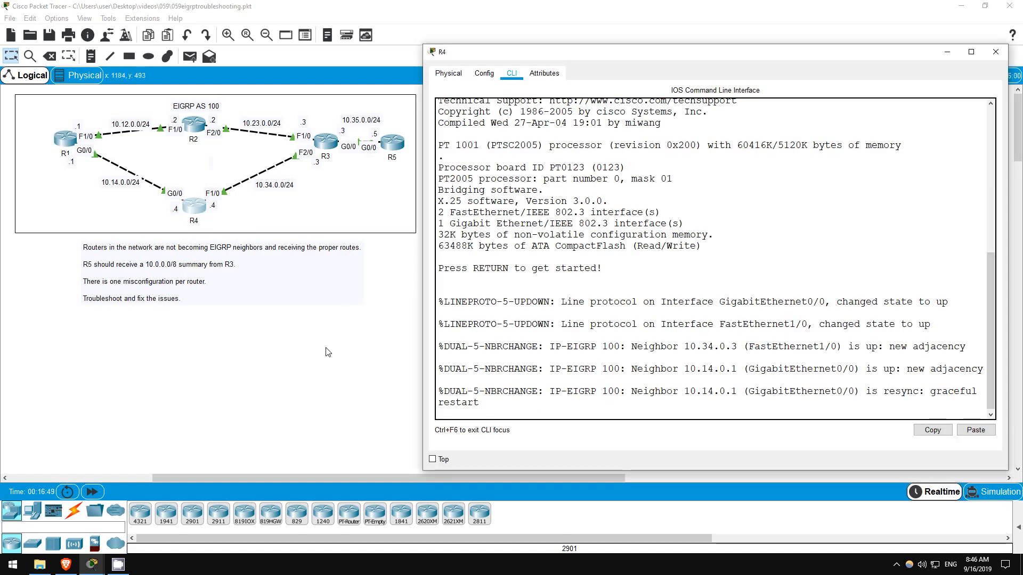
- Show R4's IP protocols and interface brief, singling out the 44.4.4.4/32 network against loopback 4.4.4.4
type("en")
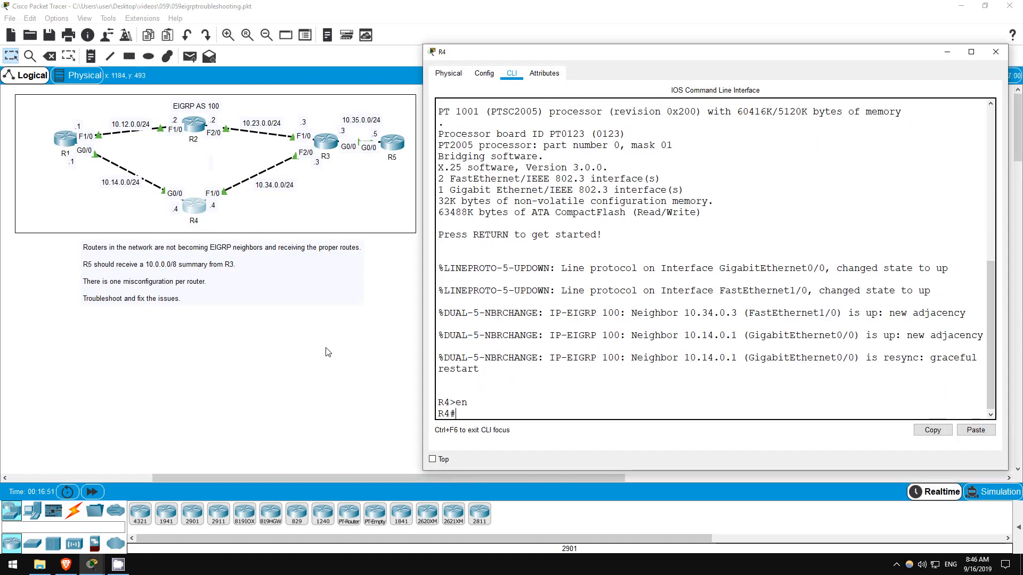
type("sh ip proto")
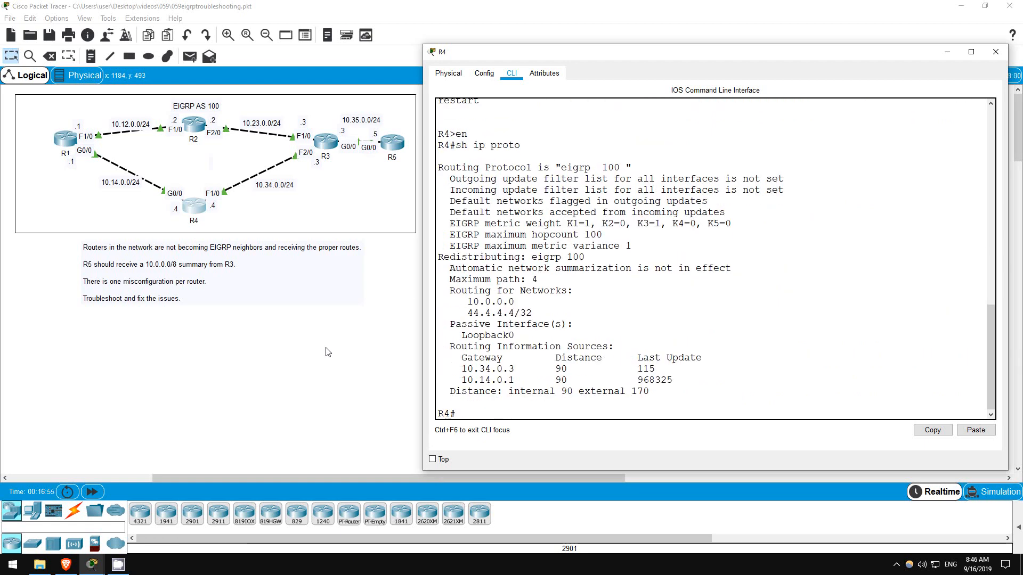
mouse_move(465, 312)
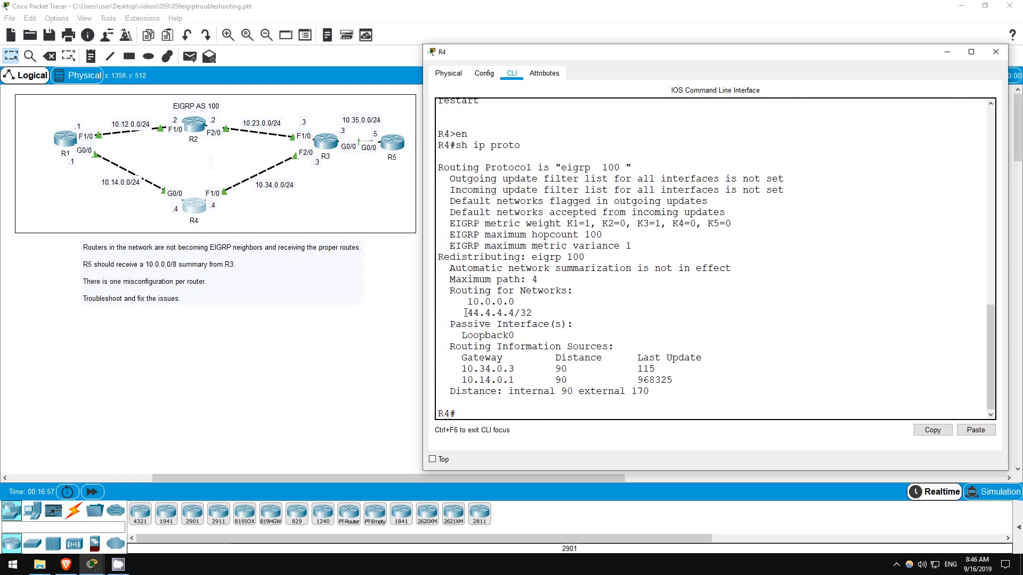
double_click(487, 300)
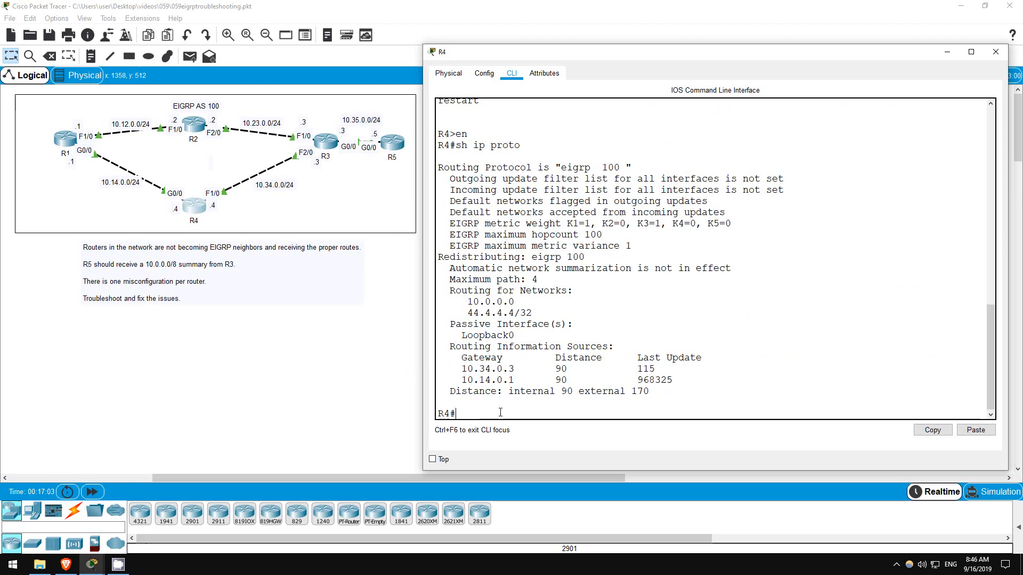
type("sh ip int br")
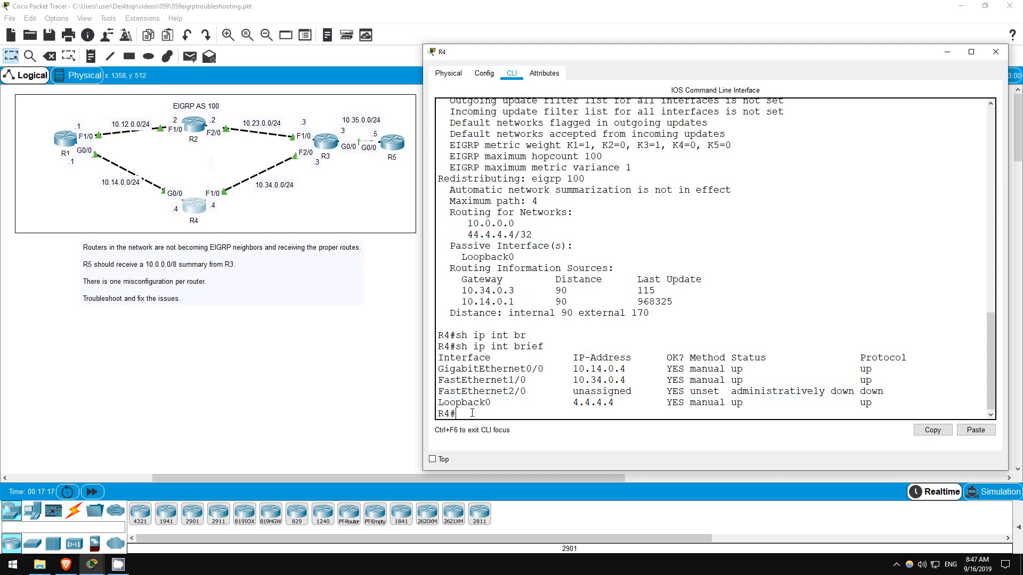
- Under R4's EIGRP 100, remove network 44.4.4.4 0.0.0.0 and add network 4.4.4.4 0.0.0.0
type("conf t")
type("router eigrp 100")
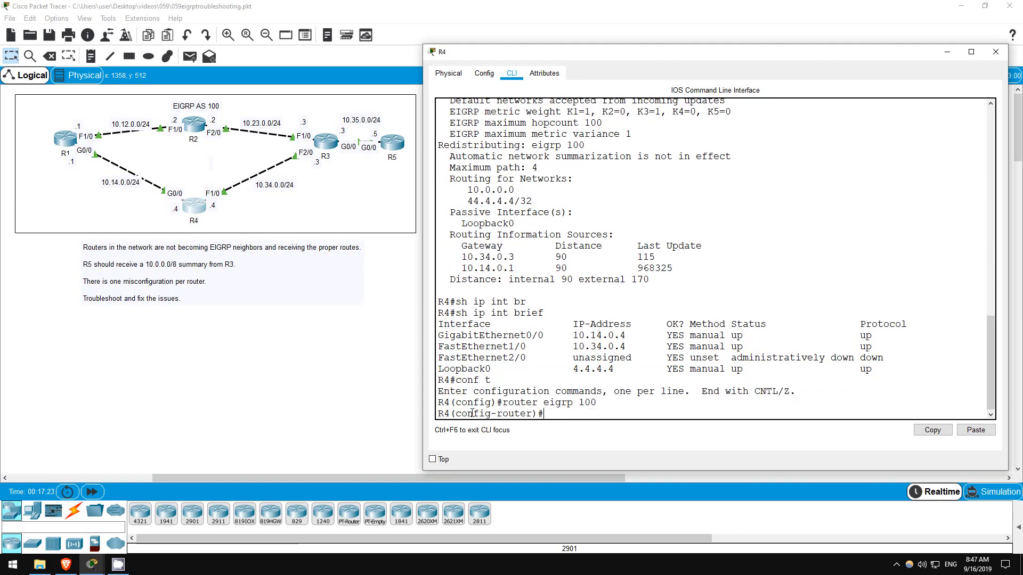
type("no net")
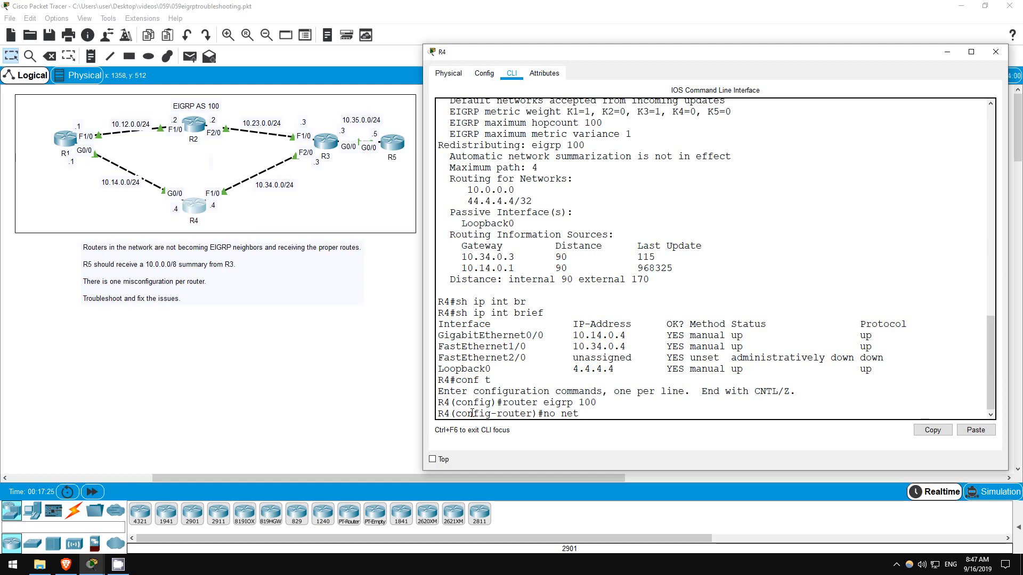
type("44.4.4.4")
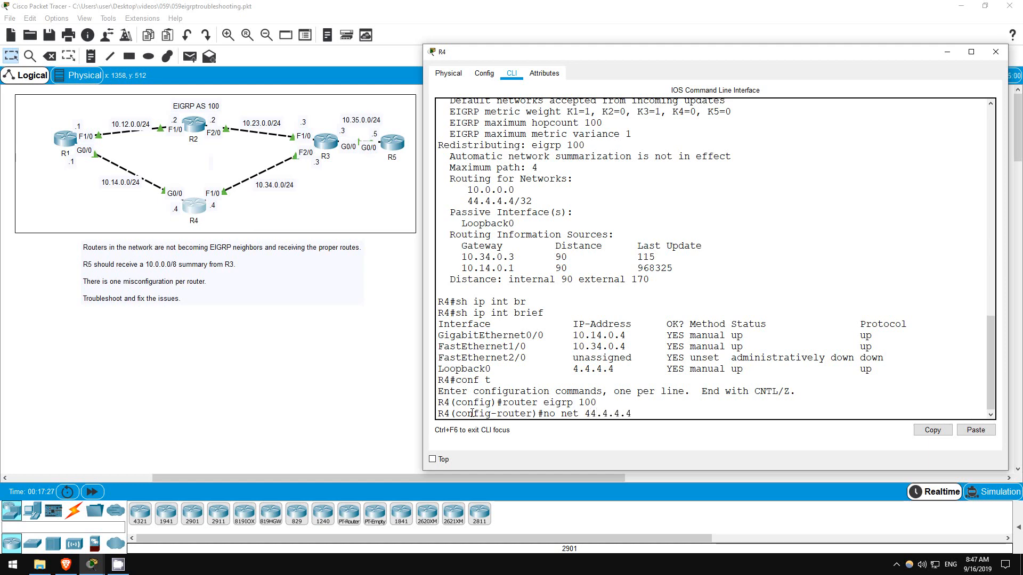
type("0.0.0.0")
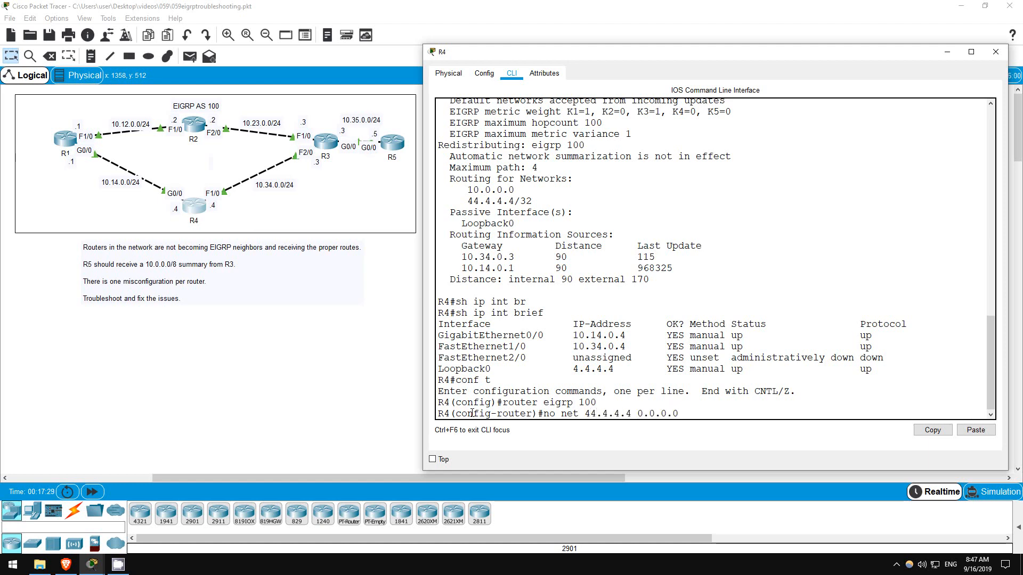
type("net")
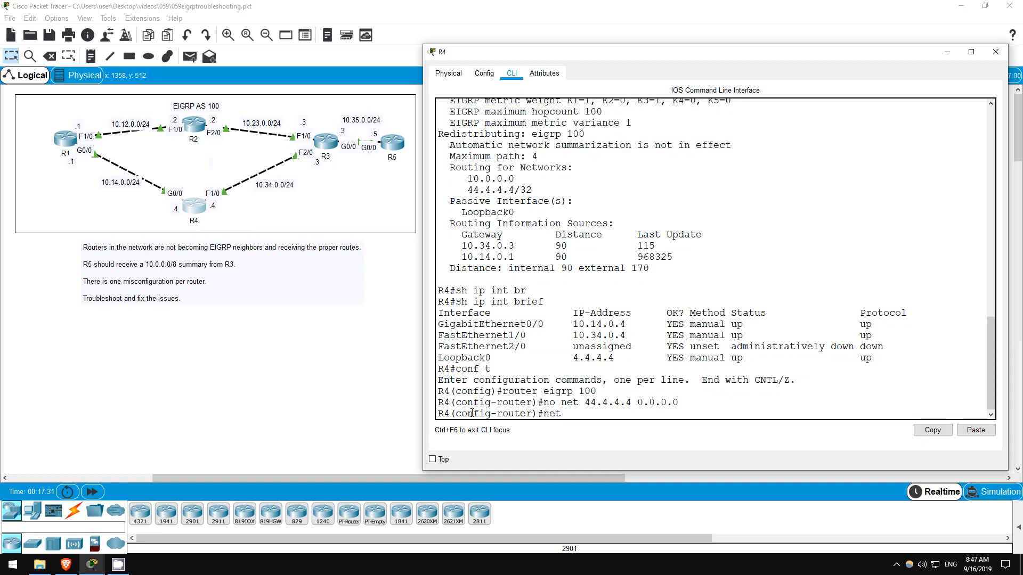
type("4.4.4.4")
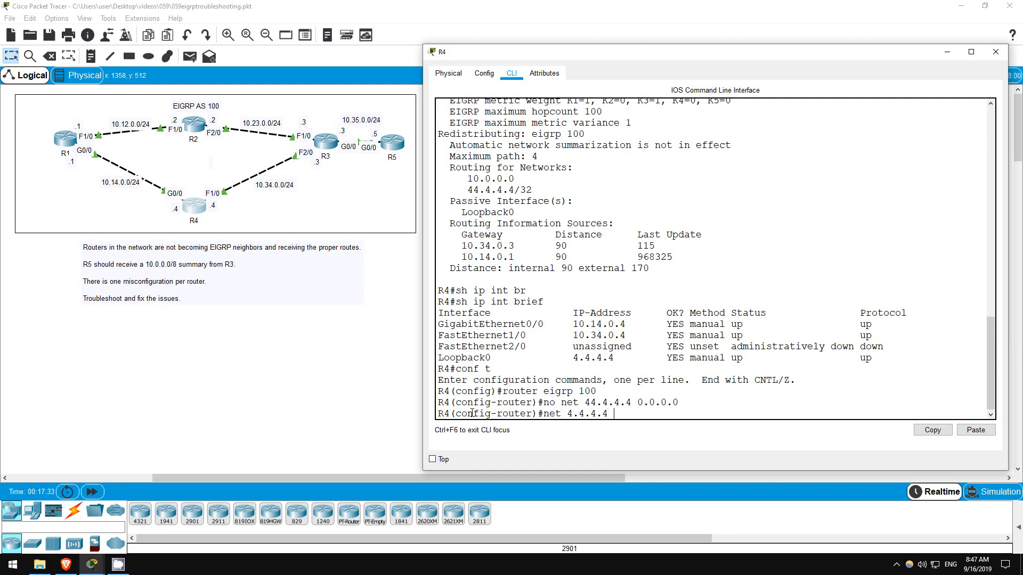
key("Return")
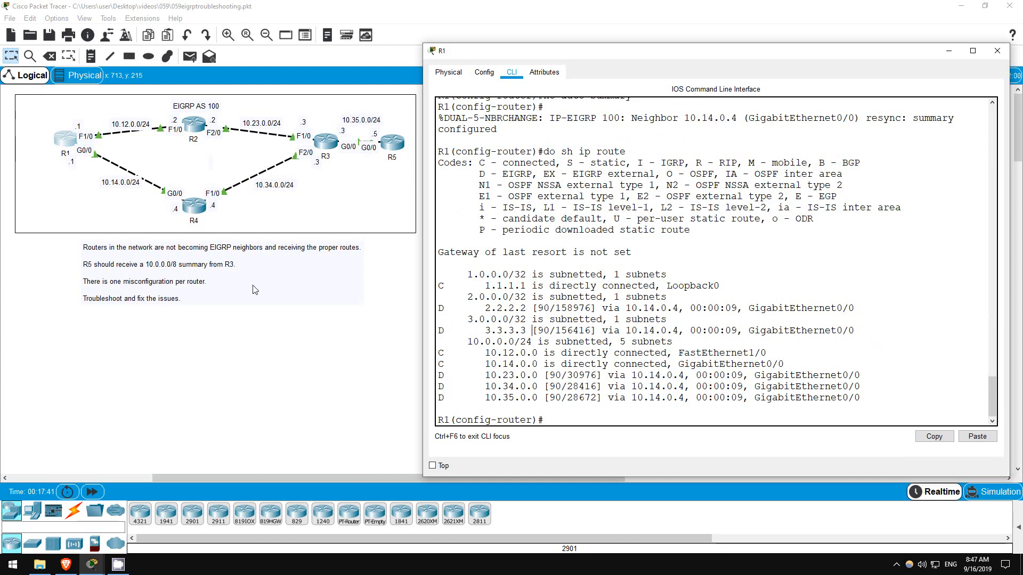
- Recheck R1's routing table for 4.4.4.4 and list its EIGRP neighbors, showing only 10.14.0.4
type("do sh ip")
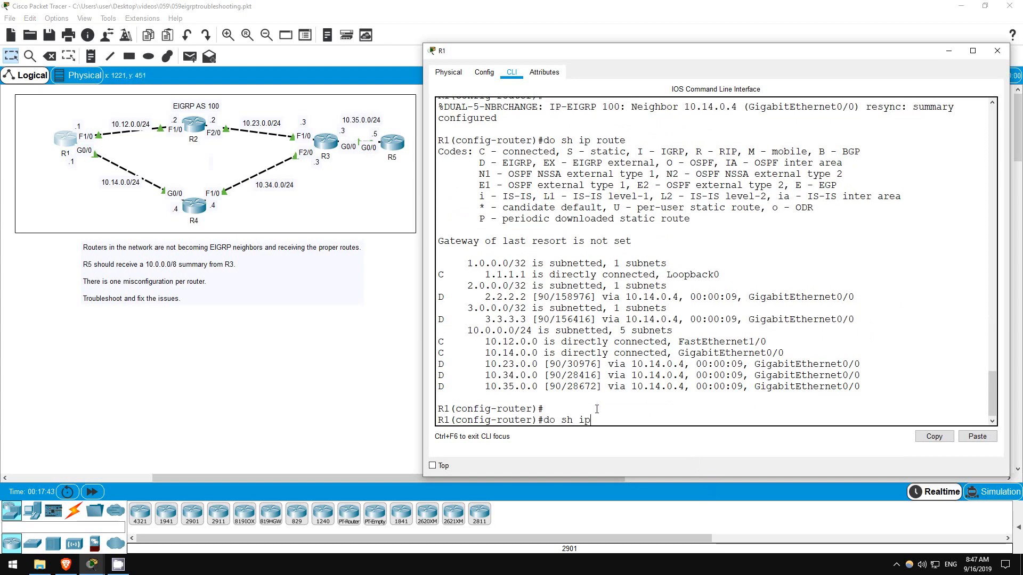
key("Return")
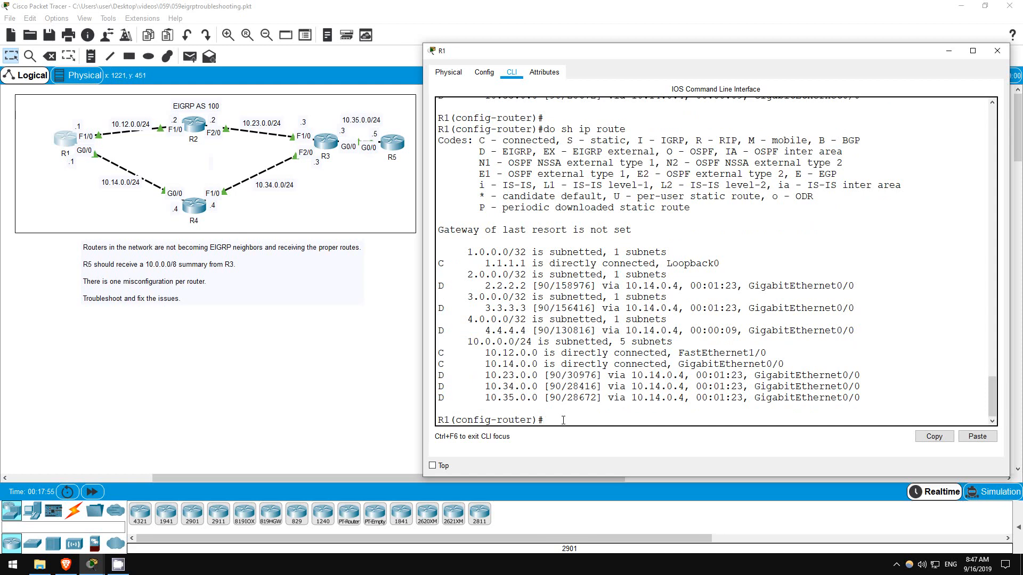
type("do sh i")
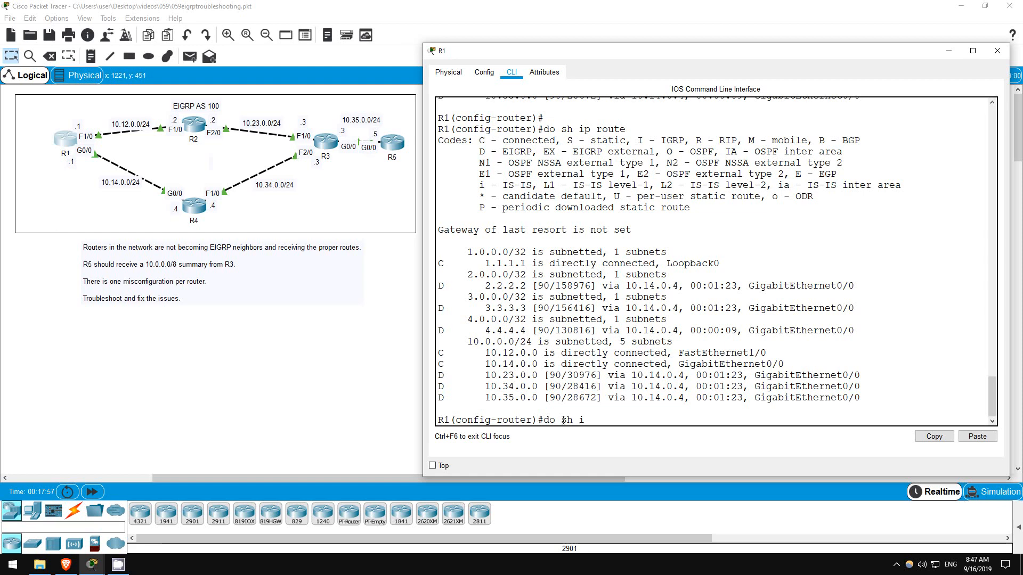
type("p eigrp nei")
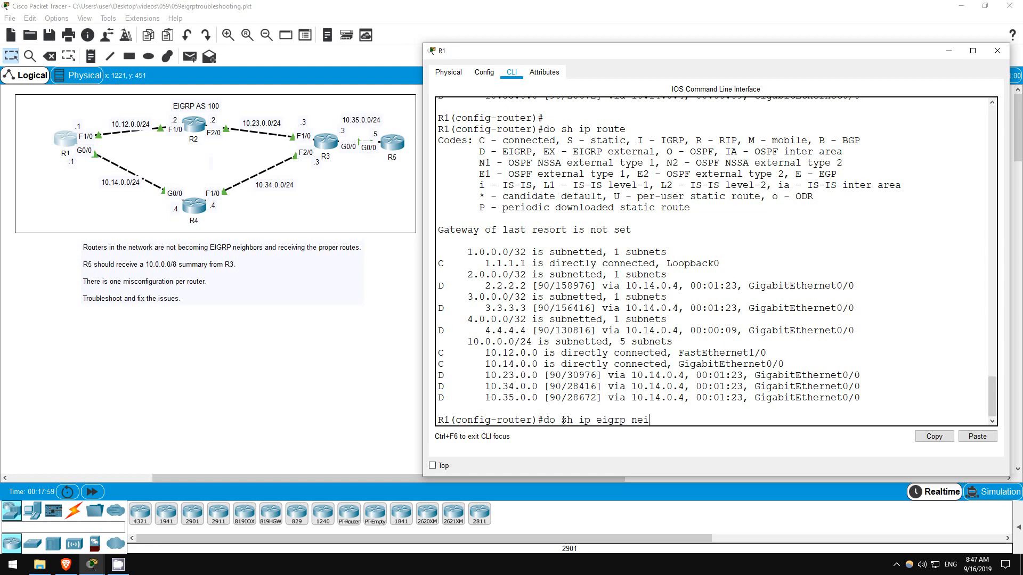
key("Return")
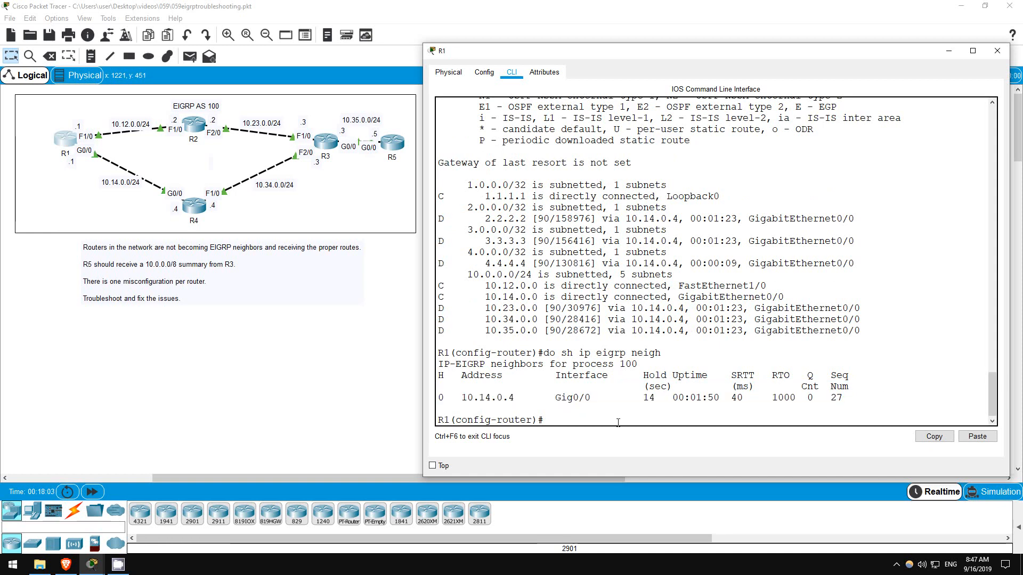
mouse_move(205, 128)
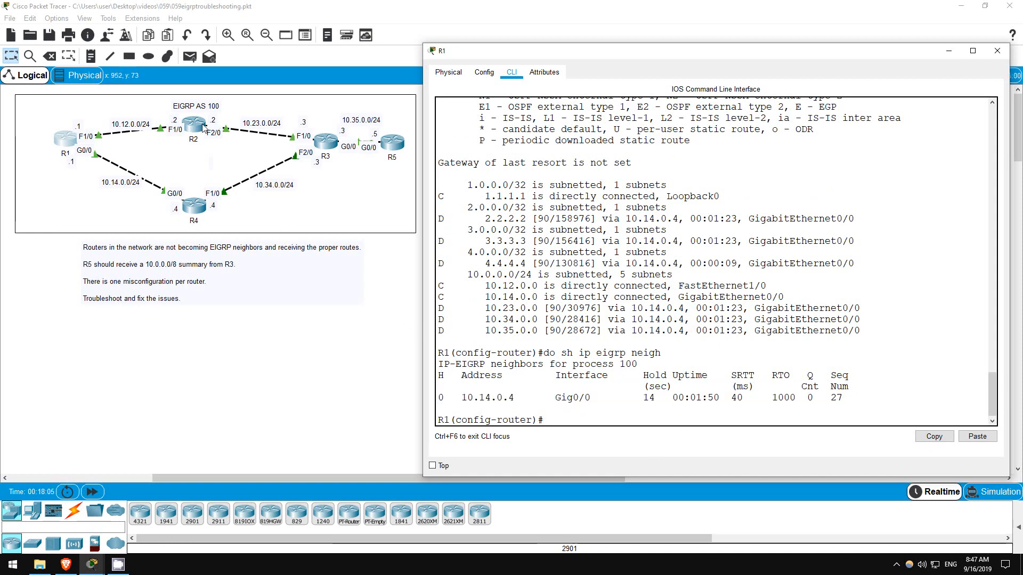
left_click(193, 123)
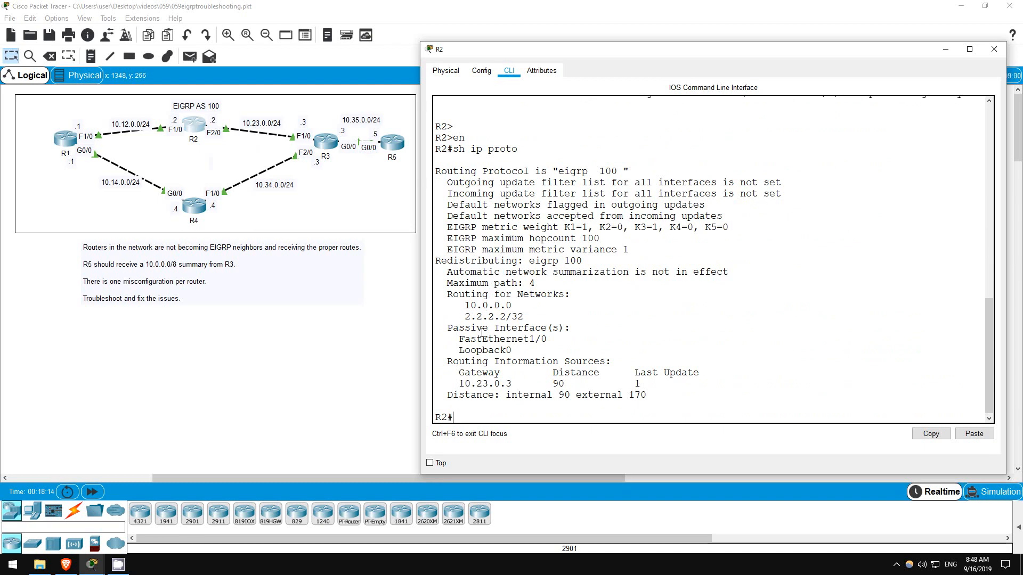
- Mark the passive FastEthernet1/0 entry in R2's EIGRP protocol details
double_click(502, 338)
type("conf t")
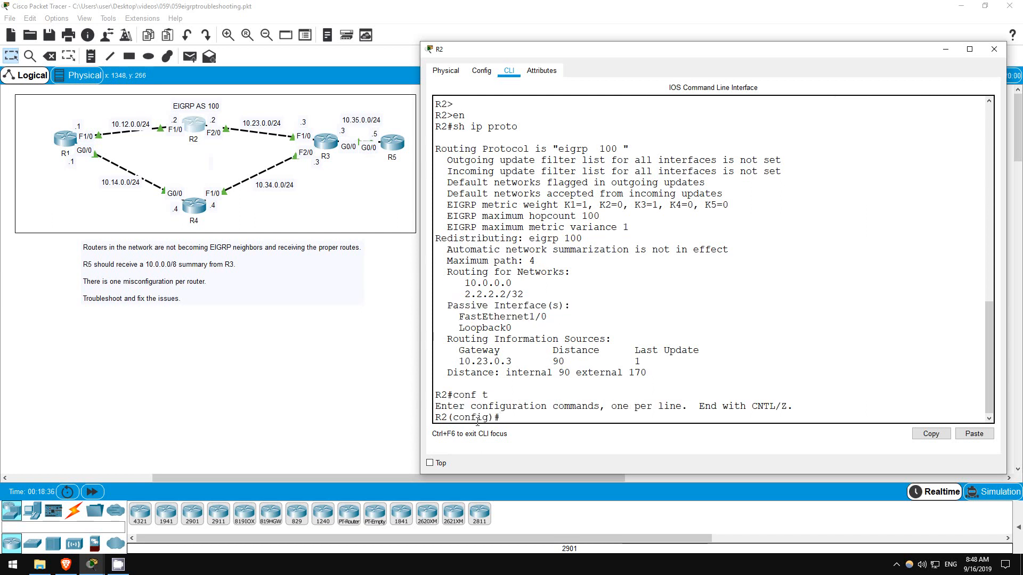
- Remove passive-interface f1/0 under R2's EIGRP 100 and verify the neighbor 10.12.0.1 comes up
type("router eigrp 100")
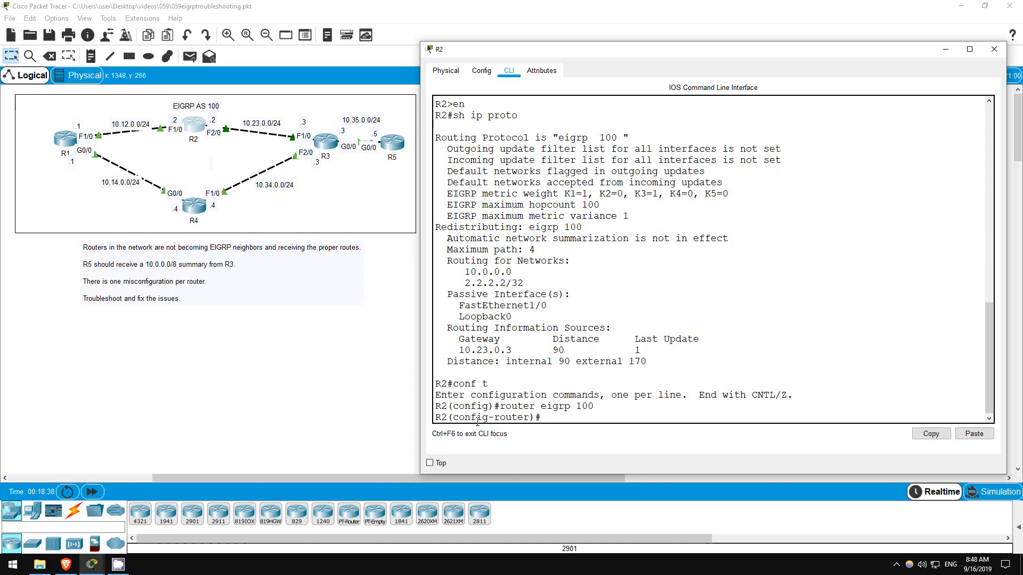
type("no passive-interface f1/0")
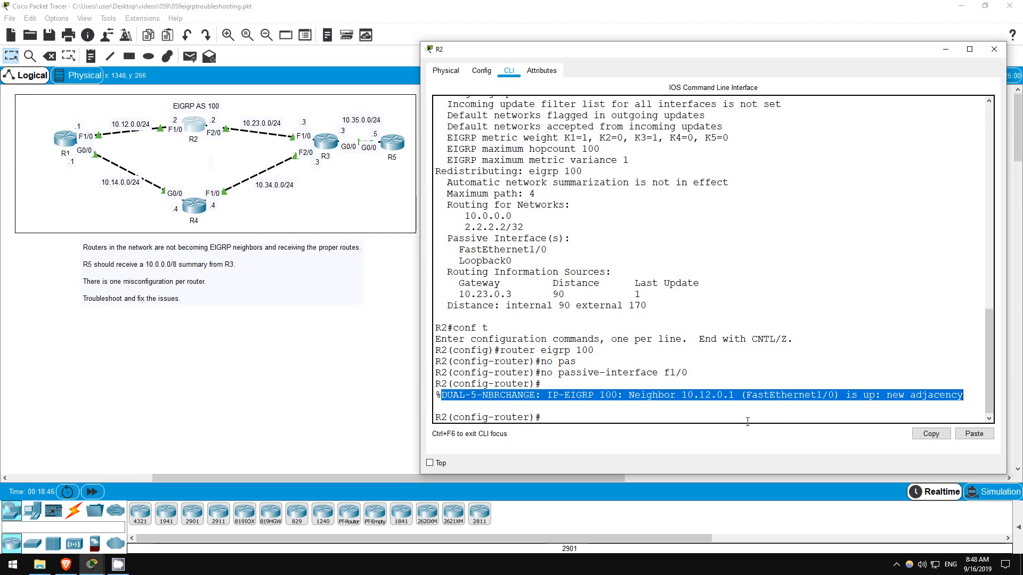
type("do sh ip e")
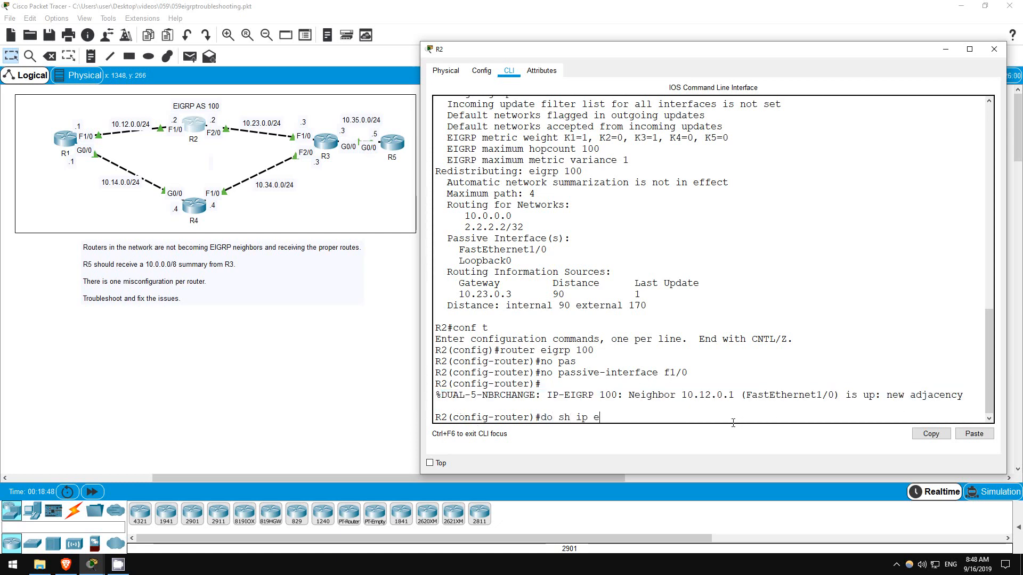
key("Return")
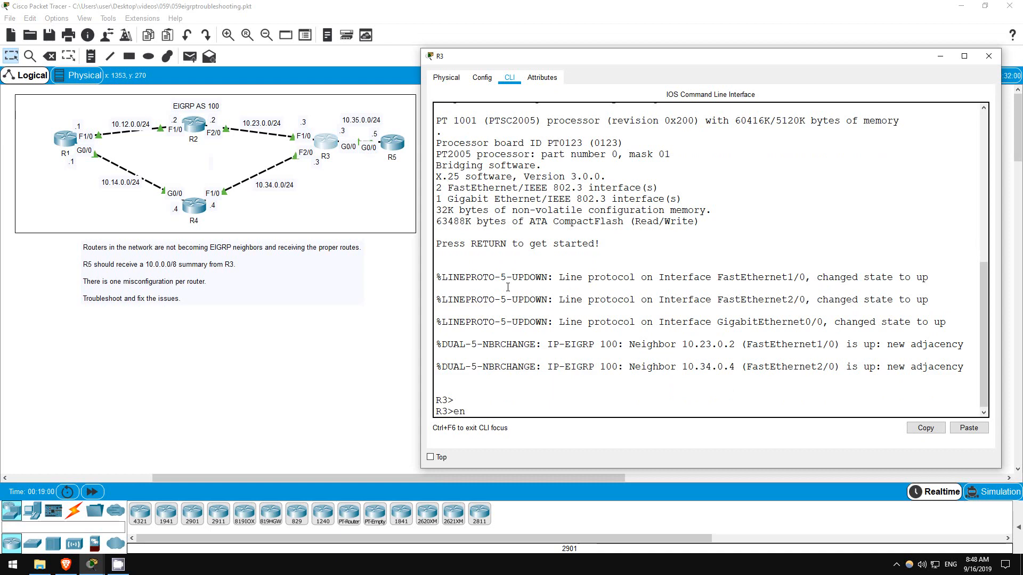
- Display R3's routing protocol settings and its EIGRP neighbors (R2 and R4)
type("sh ip pro")
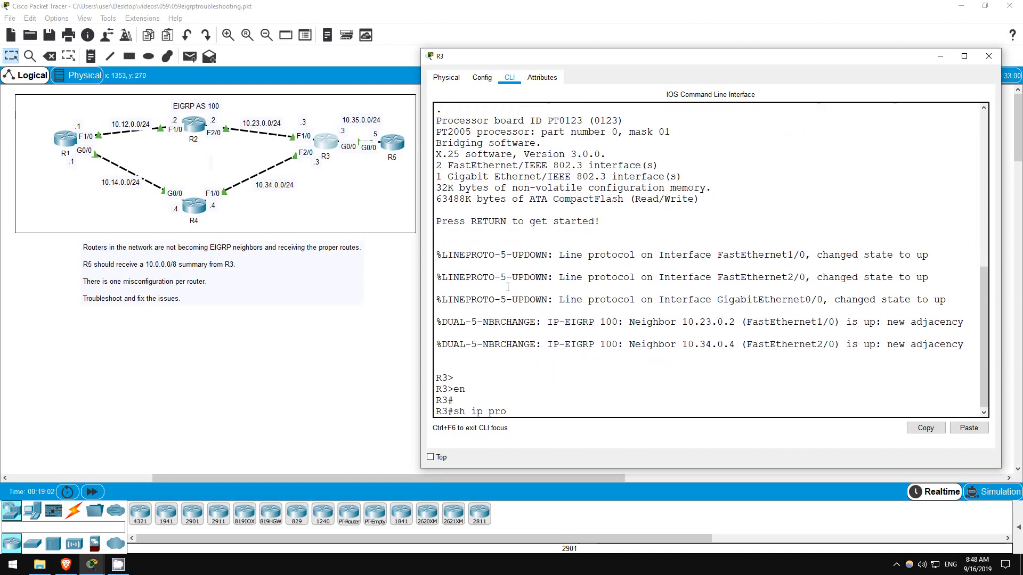
key("Return")
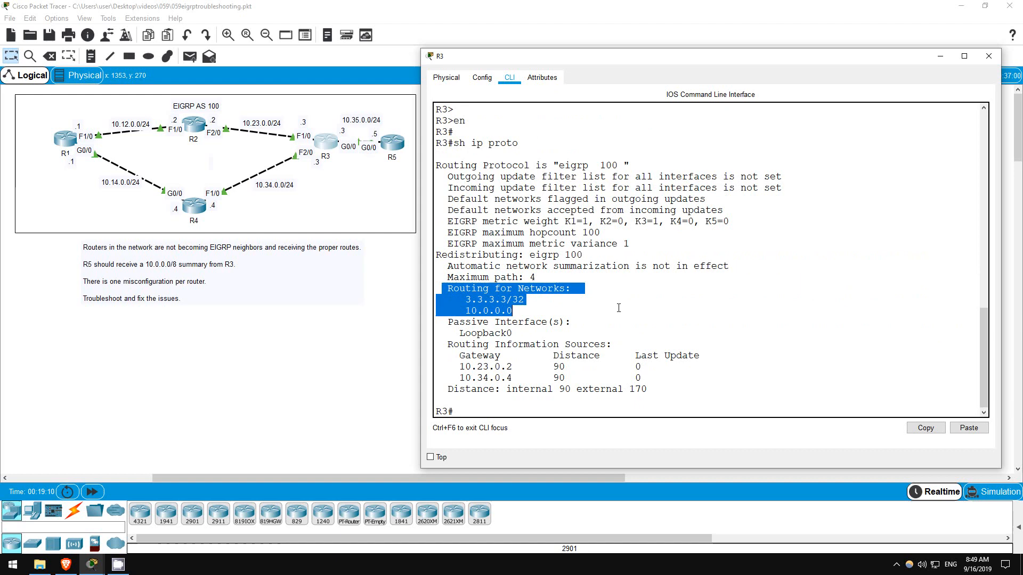
mouse_move(263, 200)
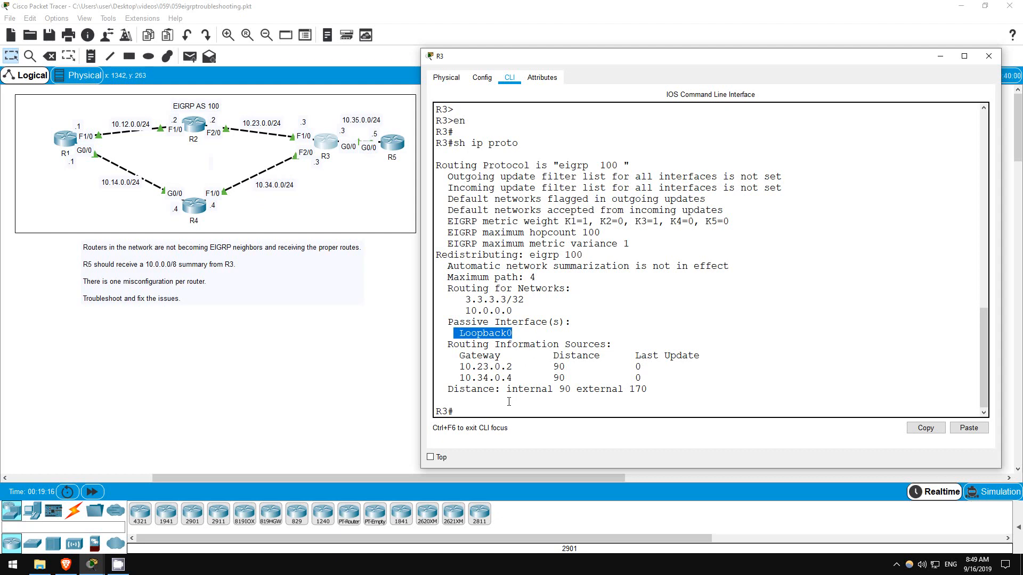
left_click(495, 411)
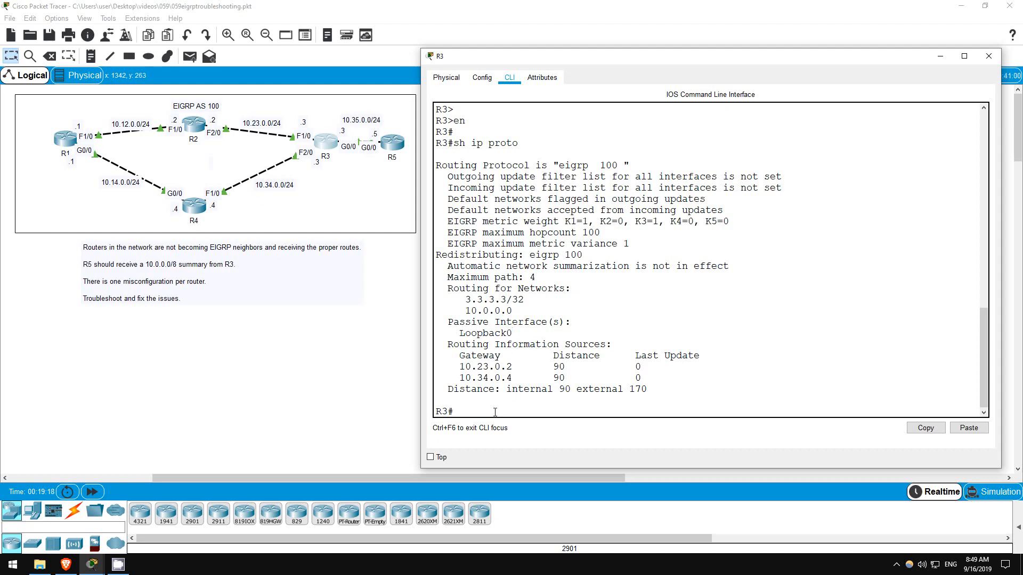
type("sh ip eigrp")
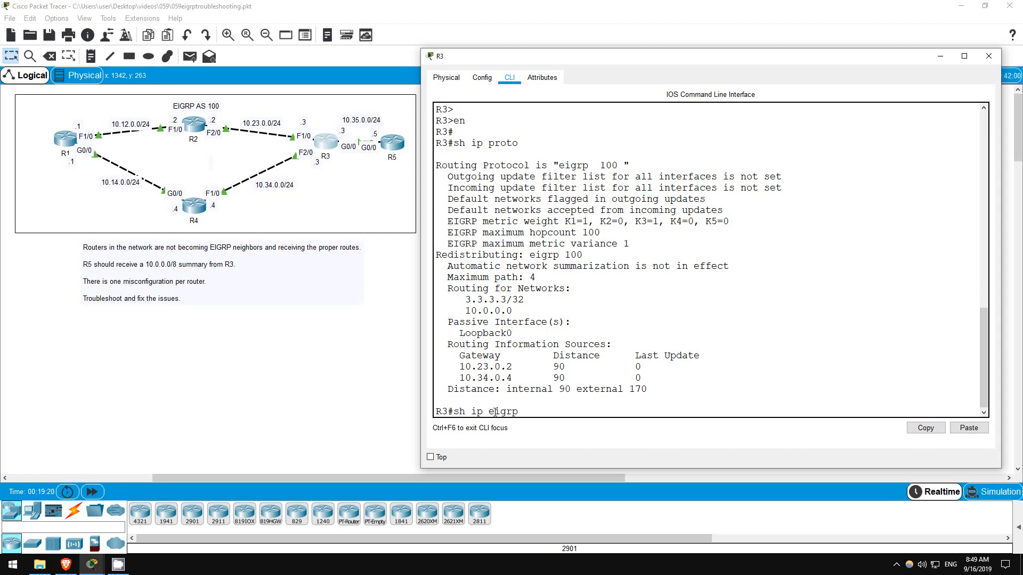
key("Return")
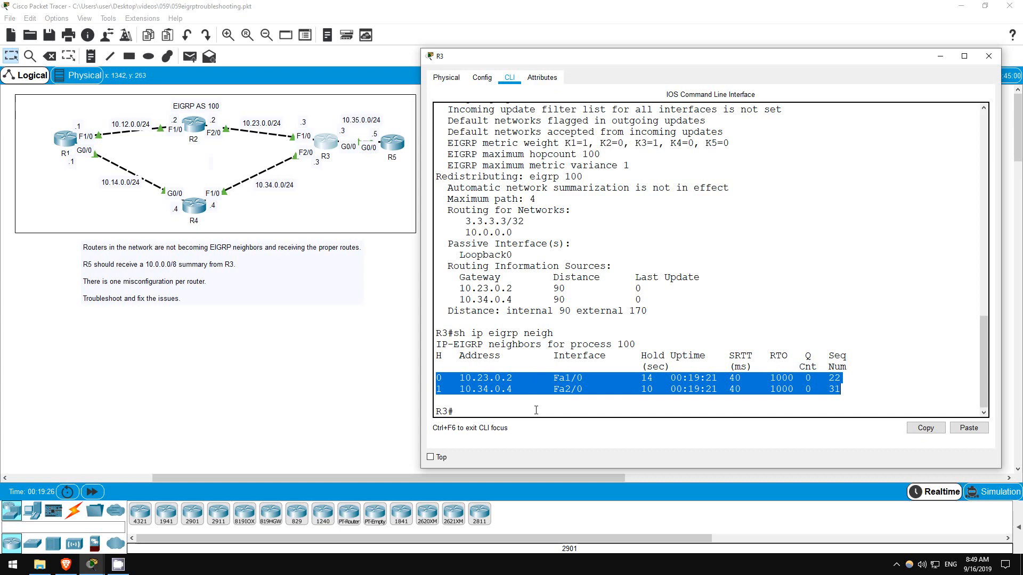
- Review R3's running configuration with the 10.0.0.0 summary on FastEthernet1/0, then bring up R5's command line
type("s")
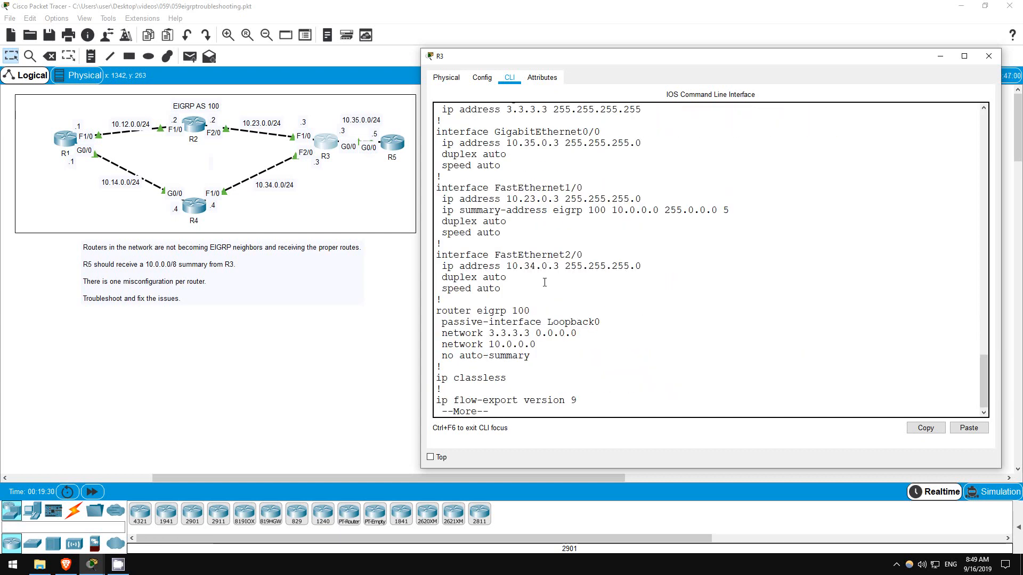
key("space")
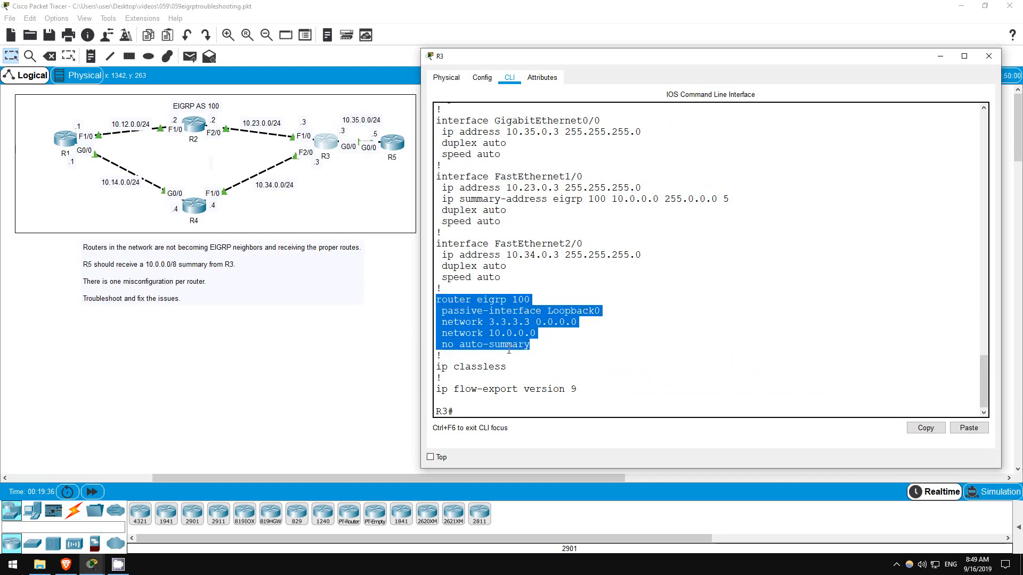
left_click(391, 142)
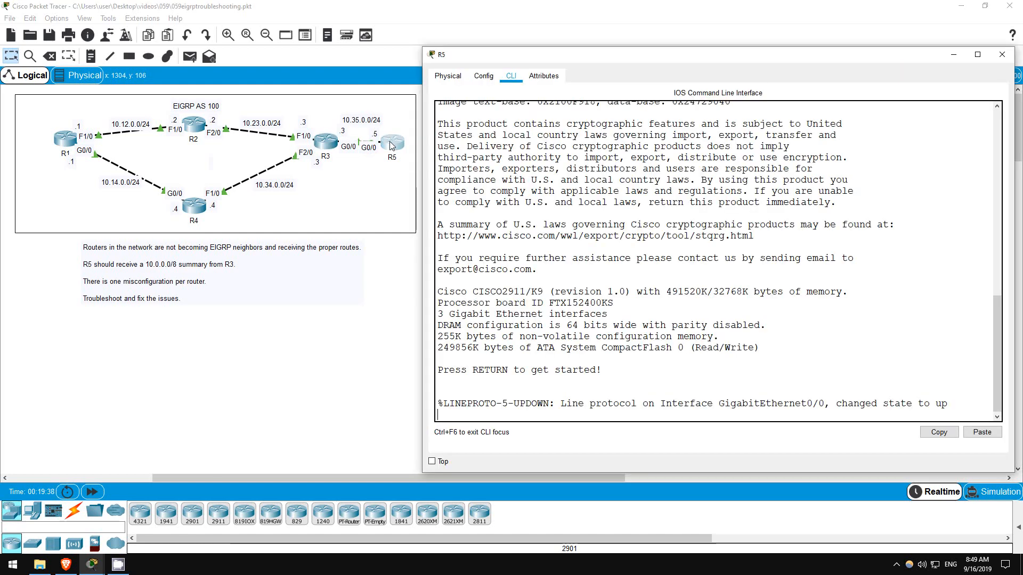
- Enter privileged mode on R5 and display its EIGRP protocol details, noting the 10.0.0.0/32 network
type("e")
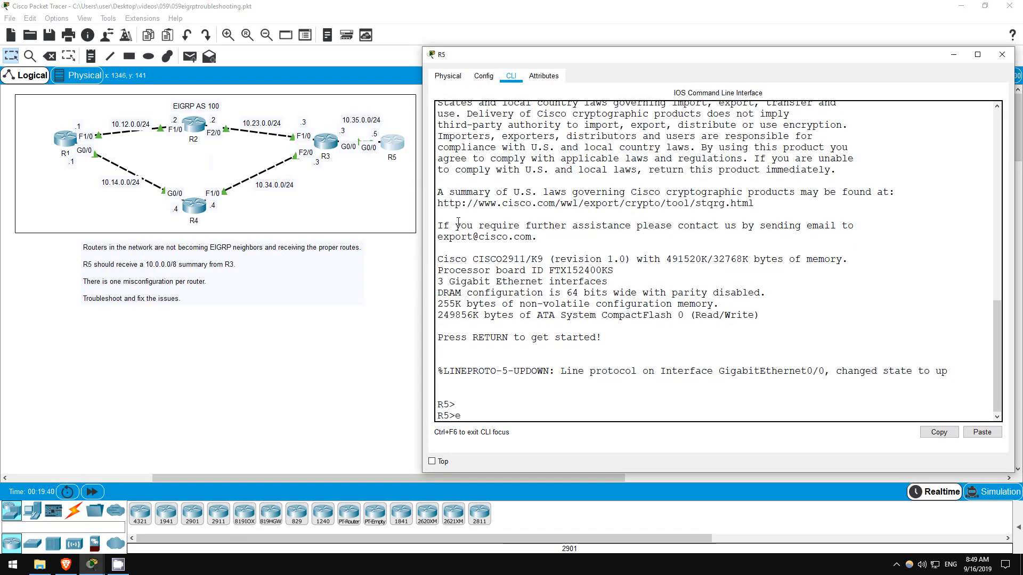
type("n")
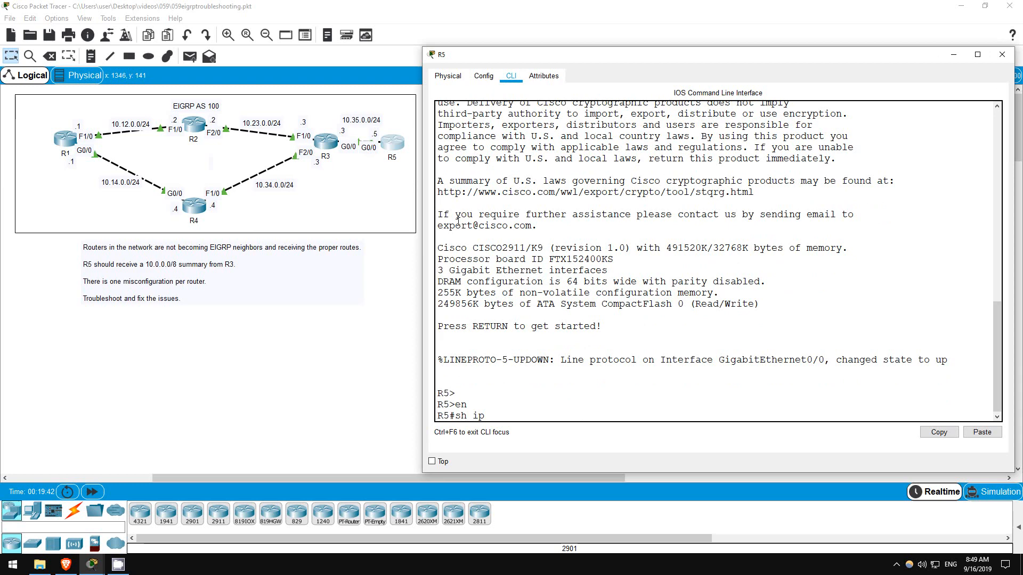
key("Return")
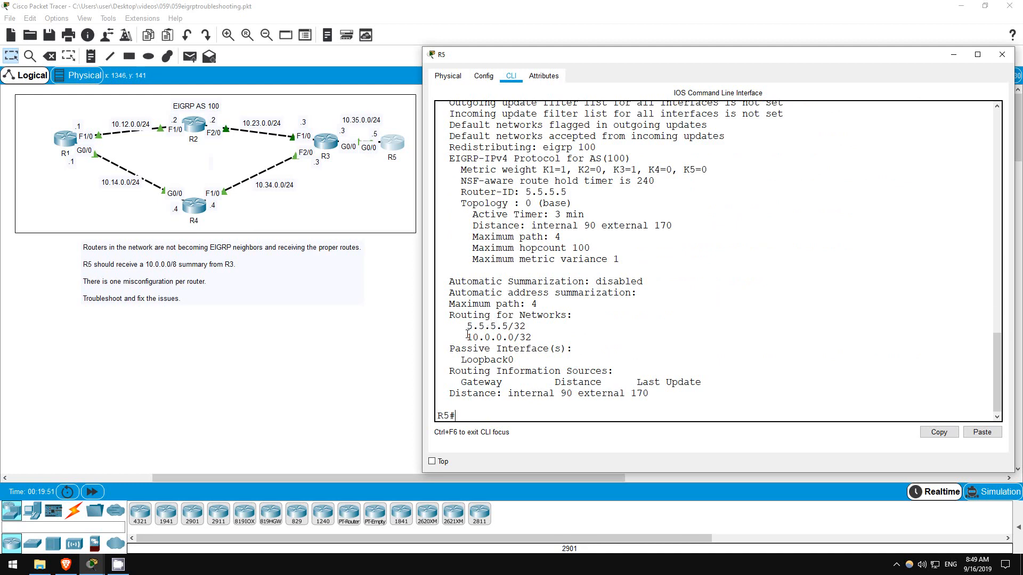
double_click(498, 337)
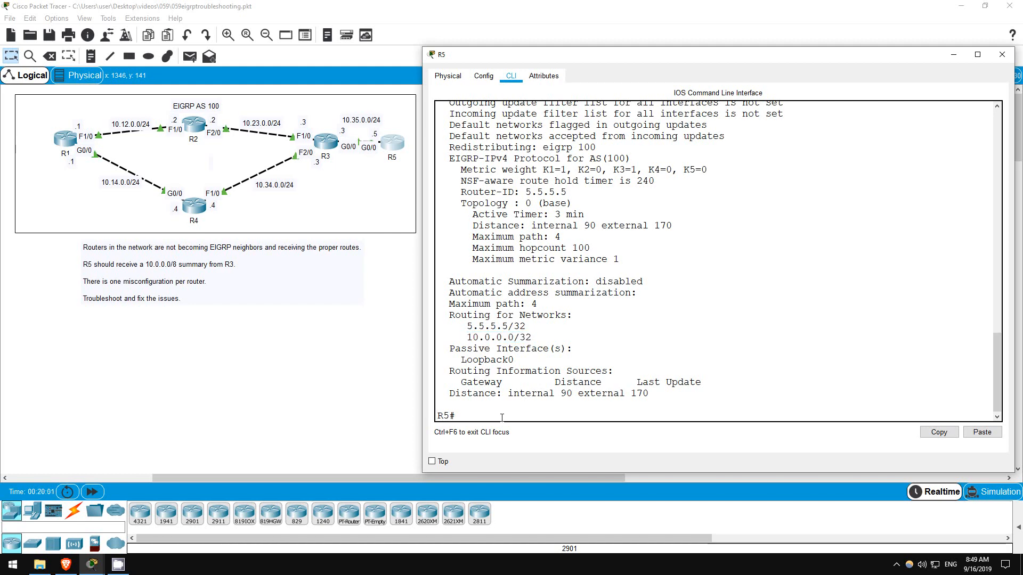
- Show R5's running configuration down to the EIGRP 100 'network 10.0.0.0 0.0.0.0' statement
type("do sh run")
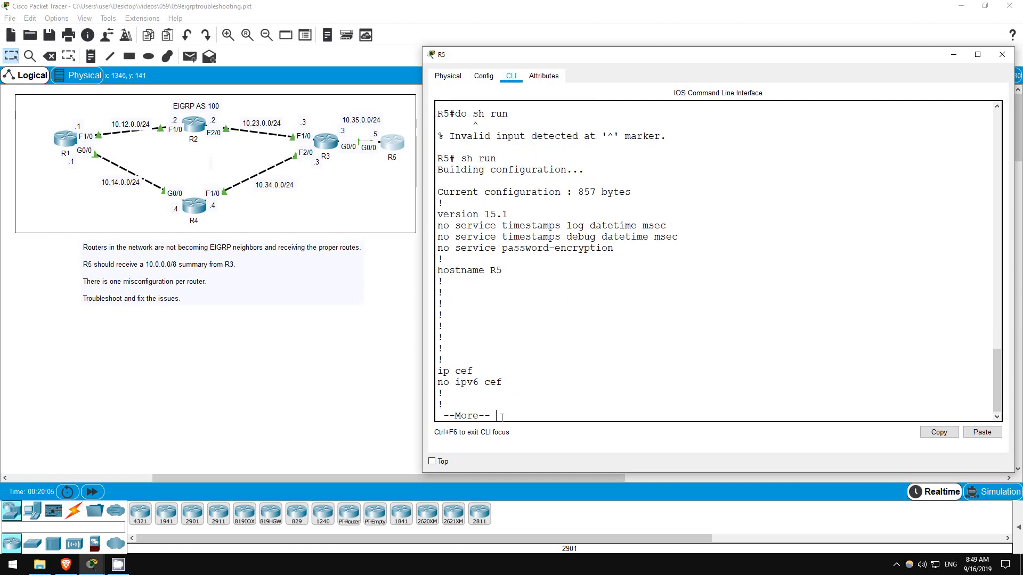
key("space")
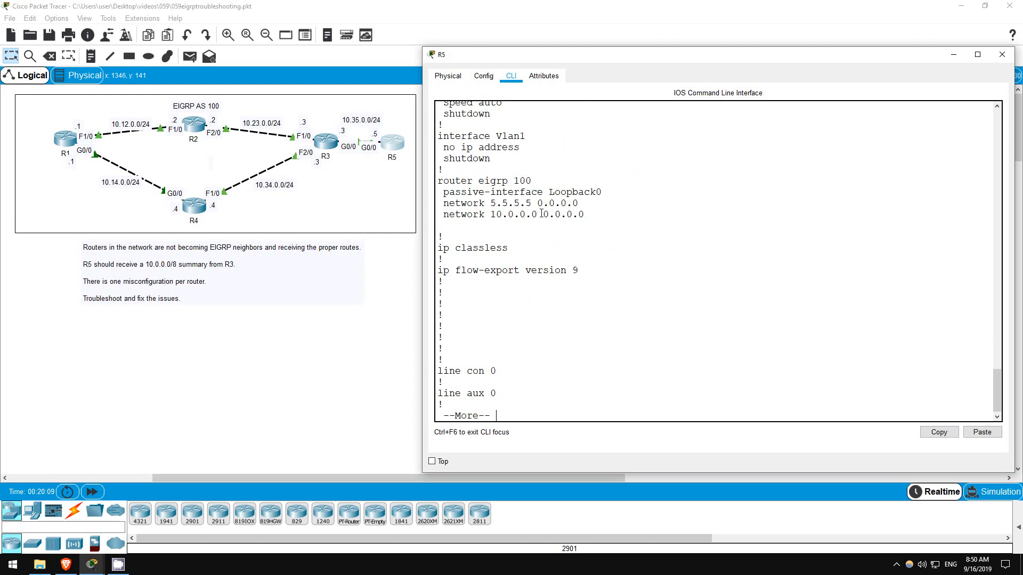
double_click(562, 214)
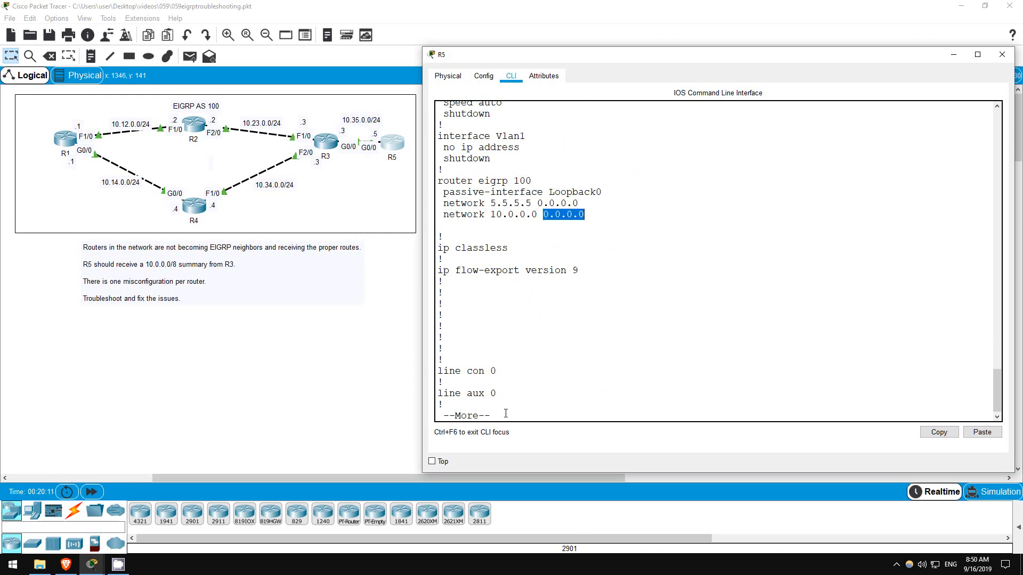
left_click(501, 415)
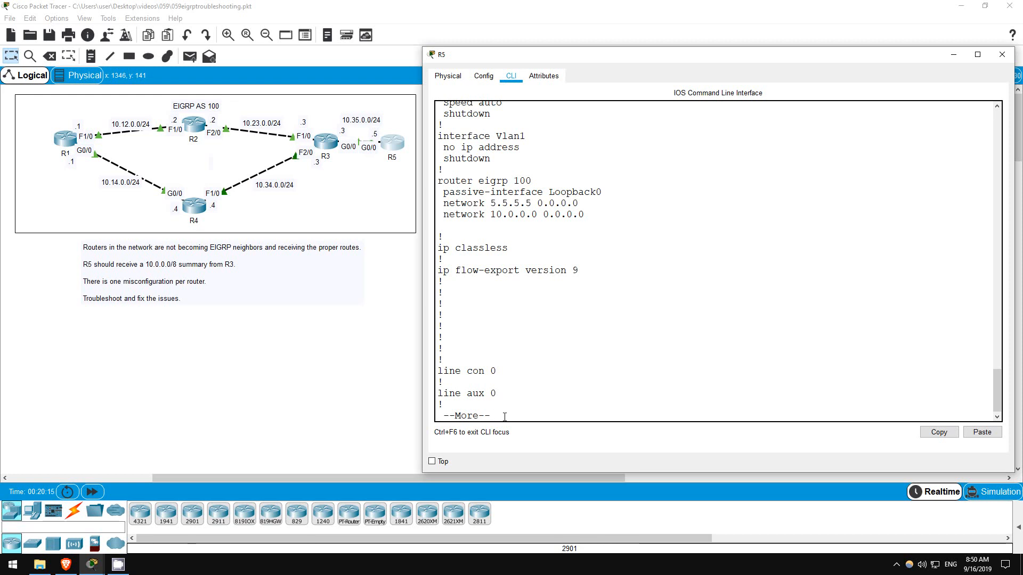
key("space")
type("conf t")
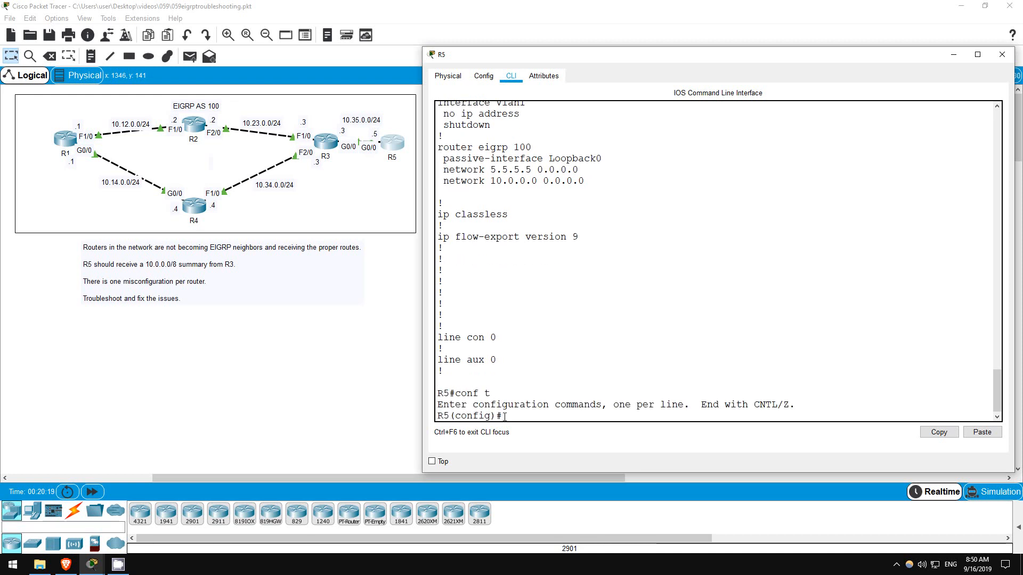
- Under router eigrp 100 on R5, replace 'network 10.0.0.0 0.0.0.0' with classful 'network 10.0.0.0'
type("router eigrp 100")
type("no ne")
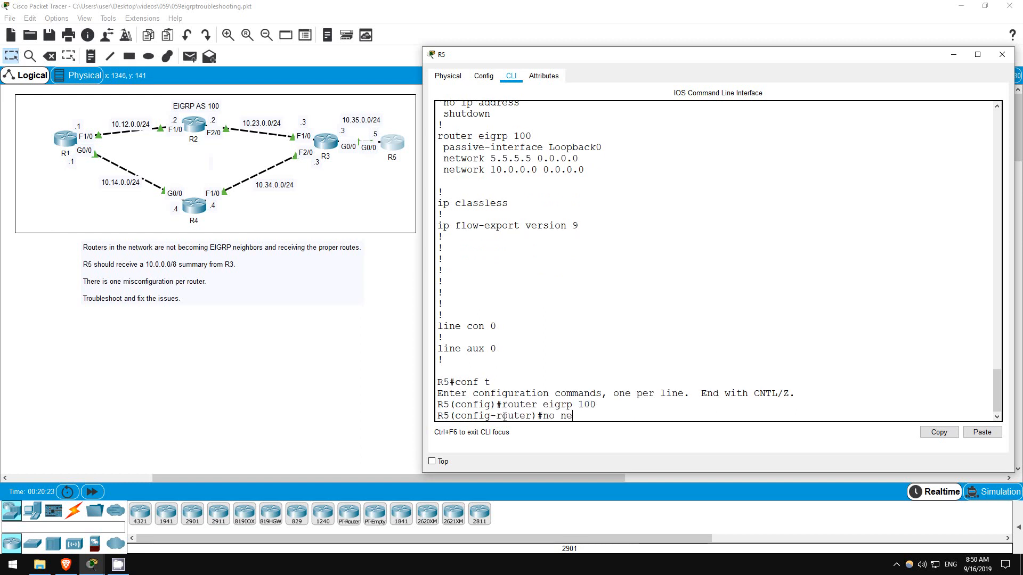
type("t 10.0.0.0")
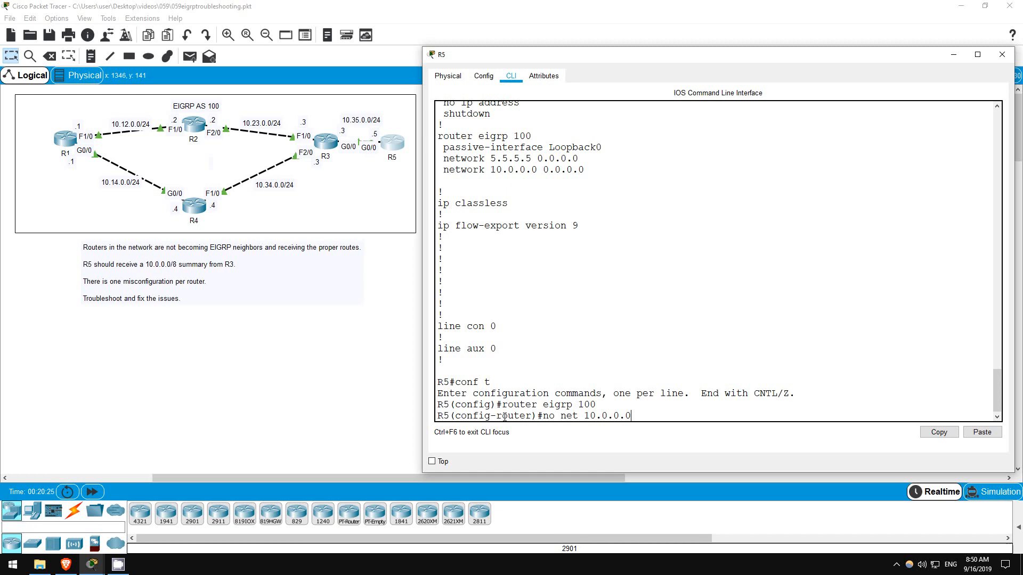
type("0.0.0.0")
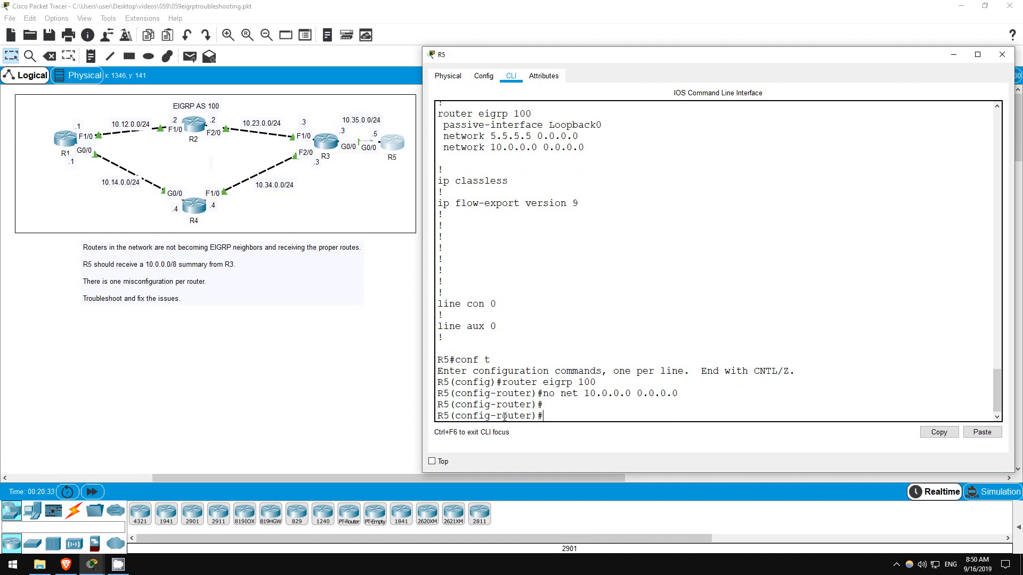
type("n")
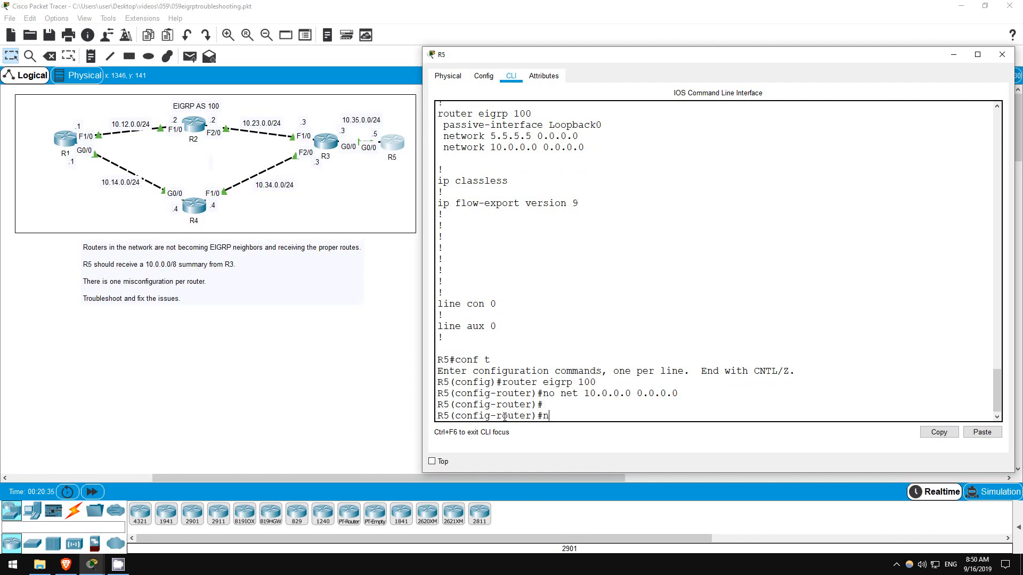
type("et 10.0.0.")
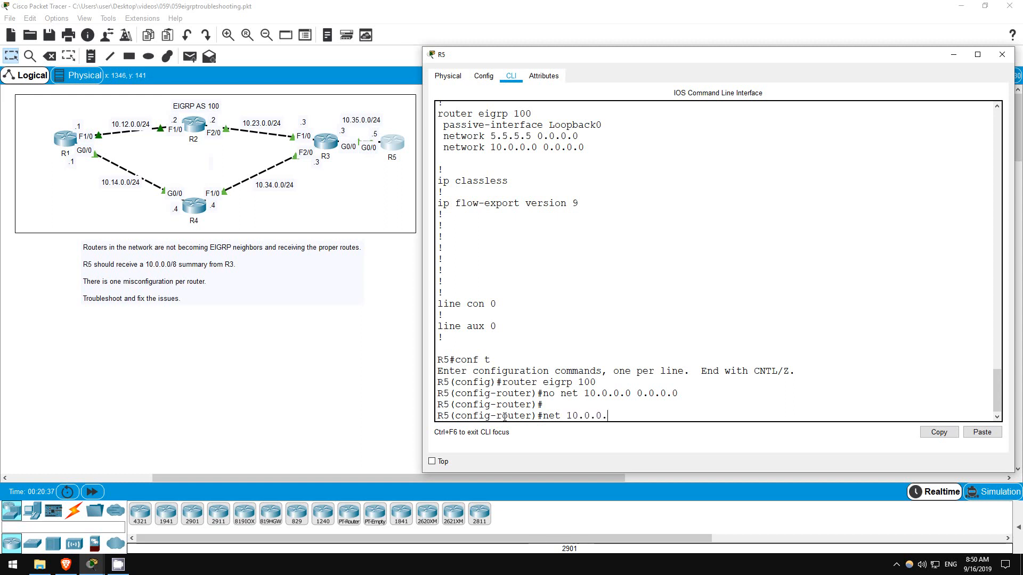
key("Return")
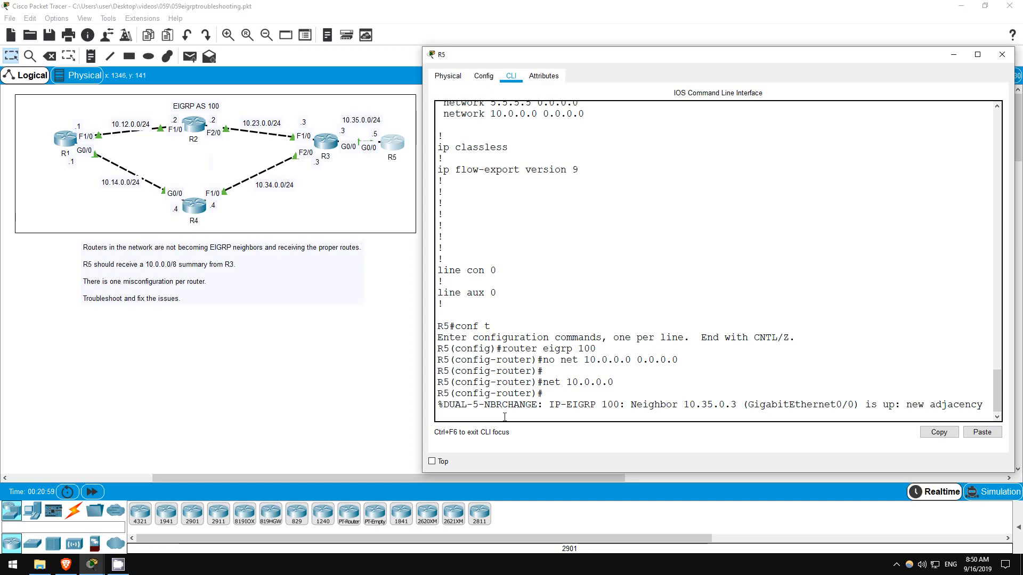
- Display R5's routing table showing EIGRP routes learned via 10.35.0.3
type("do sh ip")
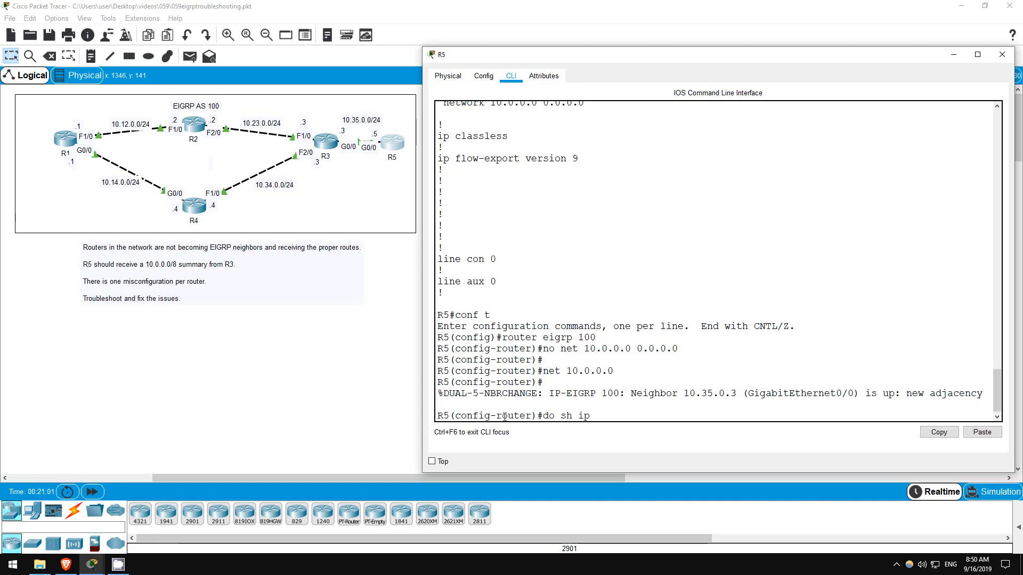
key("Return")
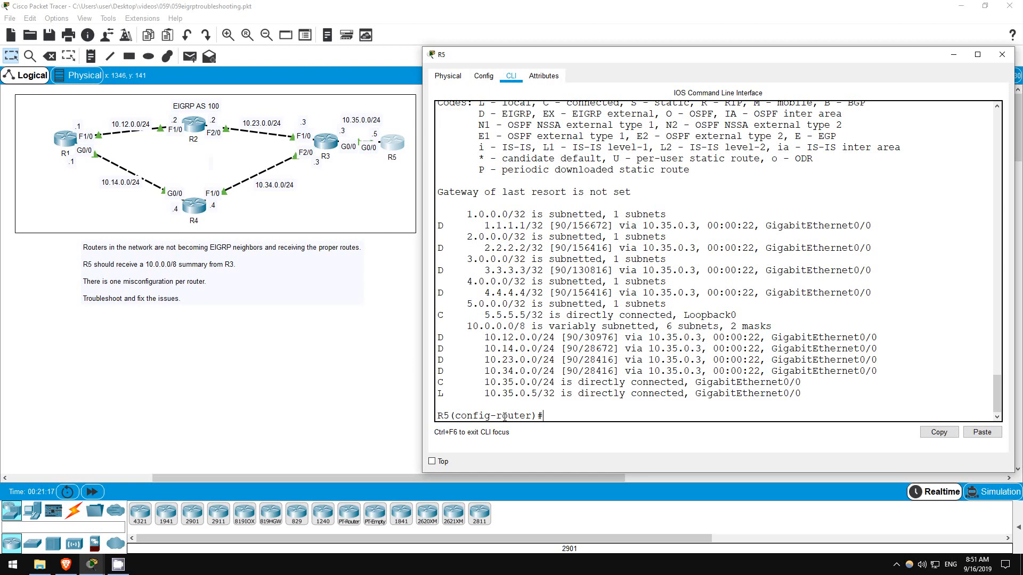
mouse_move(325, 136)
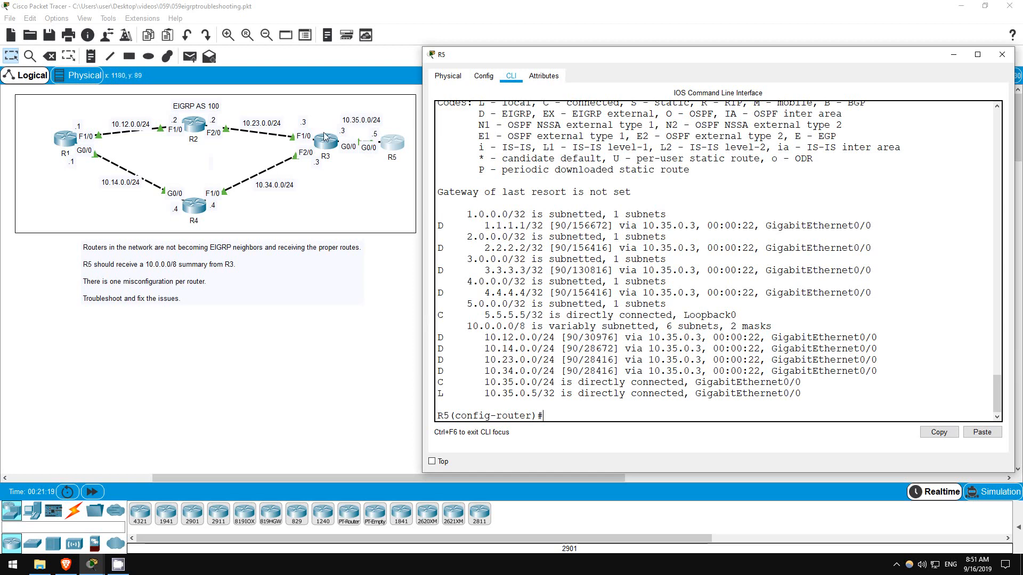
- Switch to R3's console and review its running configuration's summary-address on FastEthernet1/0
left_click(324, 137)
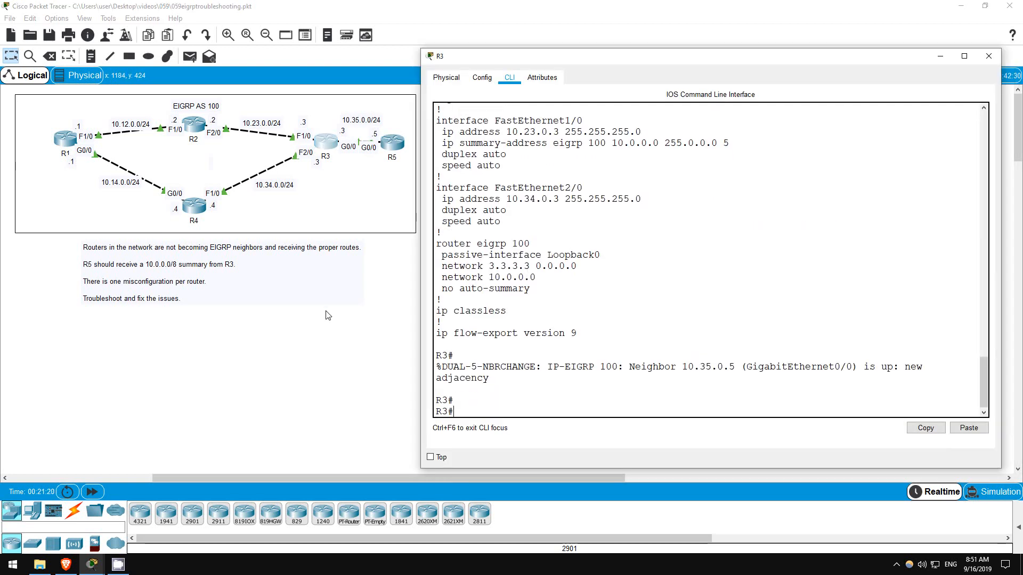
type("shg ru")
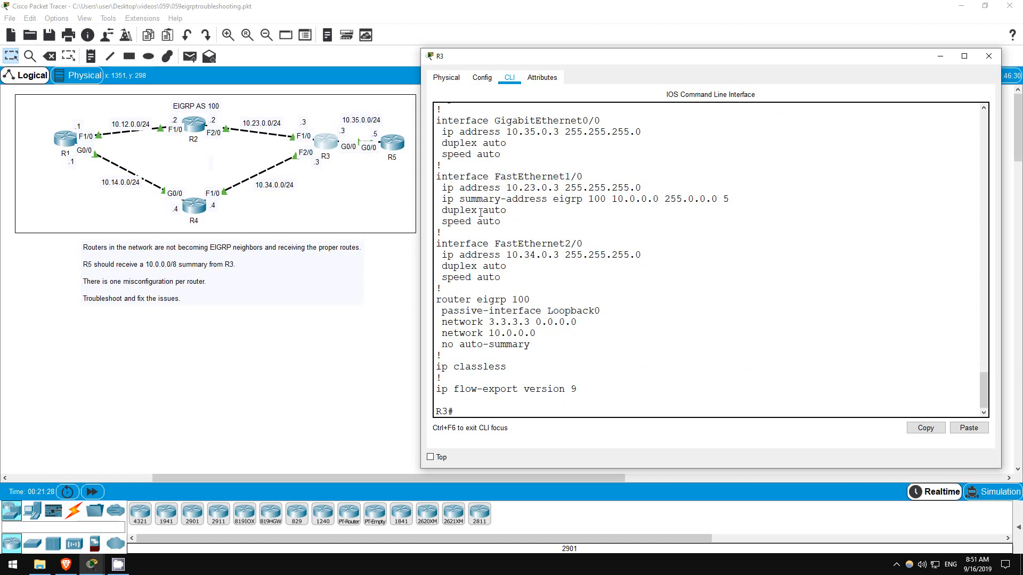
double_click(508, 175)
type("conf t")
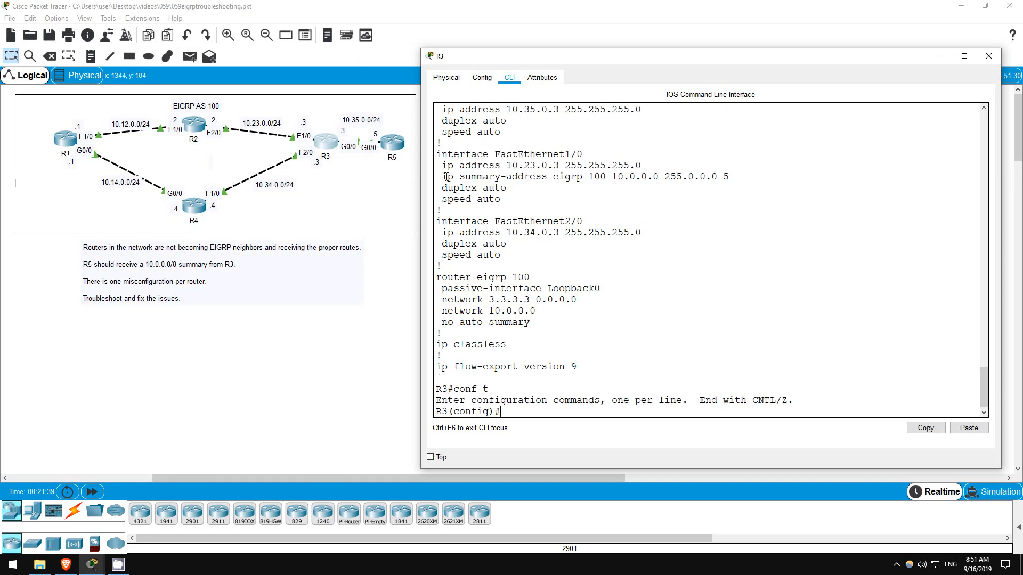
- Remove the EIGRP 100 summary-address 10.0.0.0 255.0.0.0 from R3's FastEthernet1/0
right_click(710, 178)
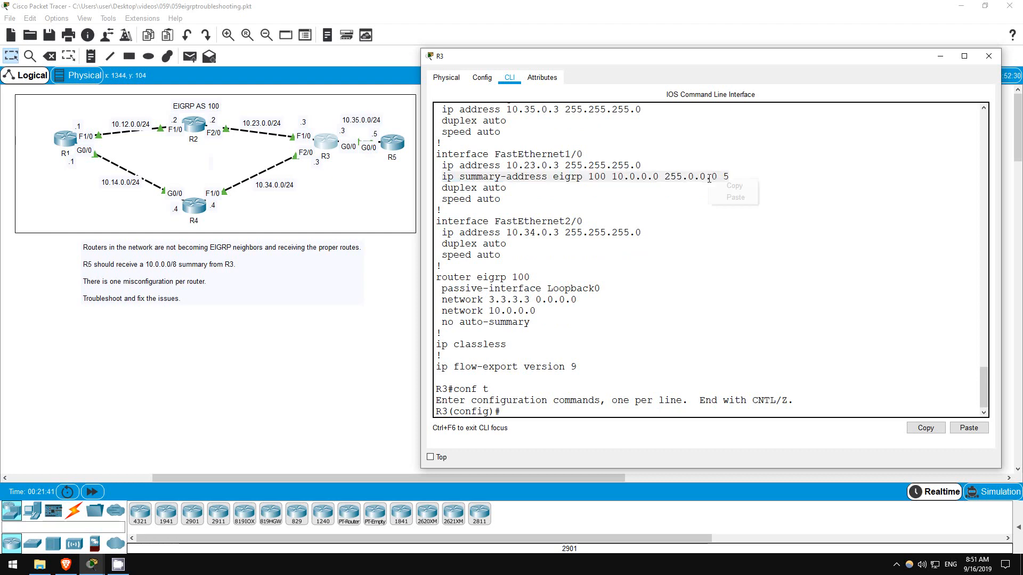
left_click(546, 405)
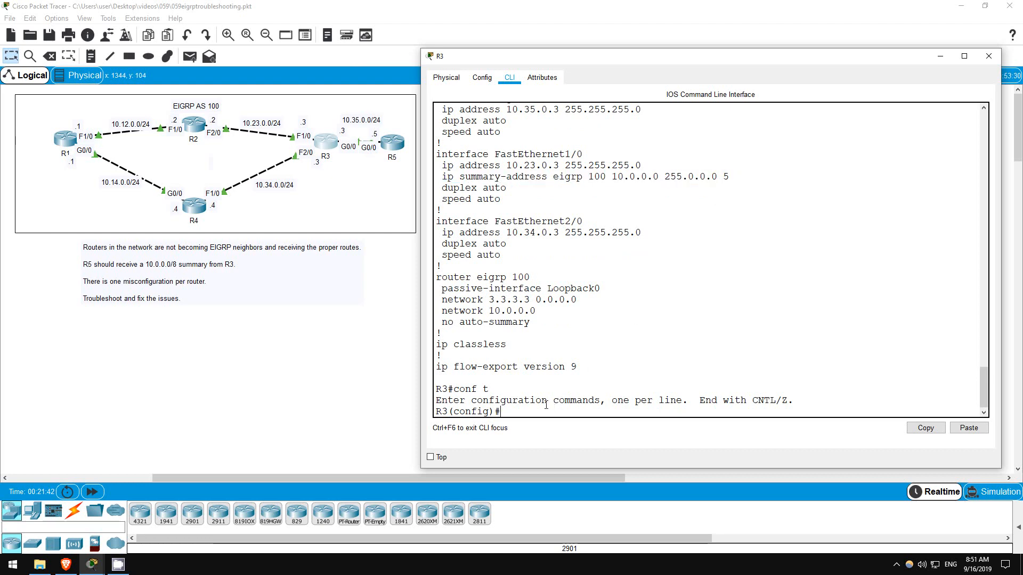
type("int f1/0")
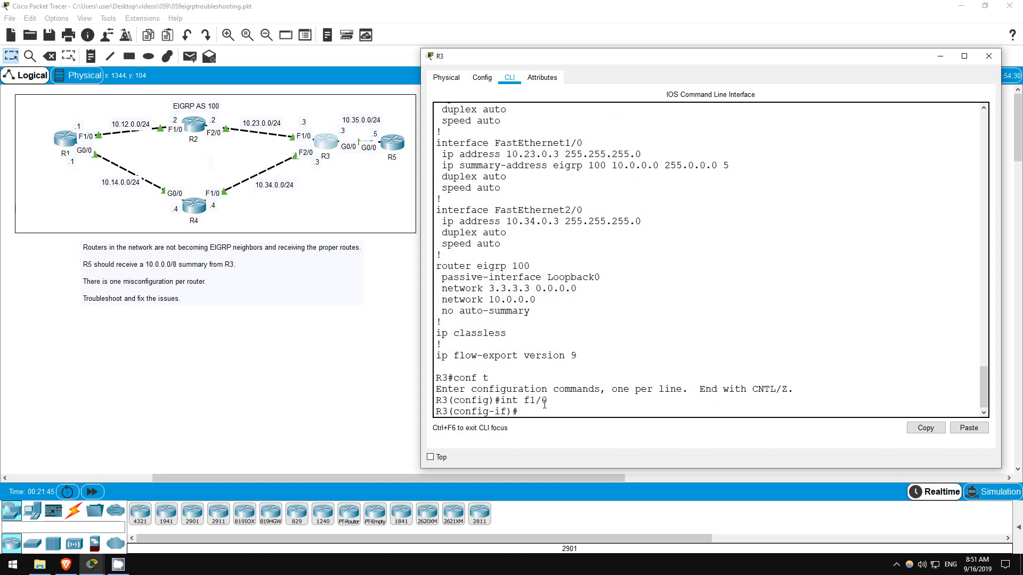
type("ip summary-address eigrp 100 10.0.0.0 255.0.0.0 5")
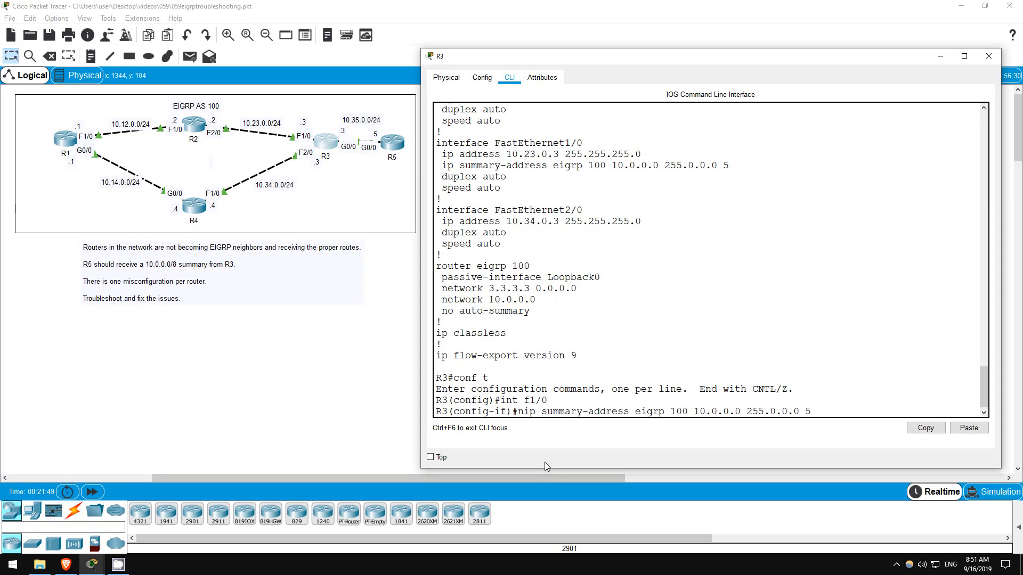
type("o ")
key("Return")
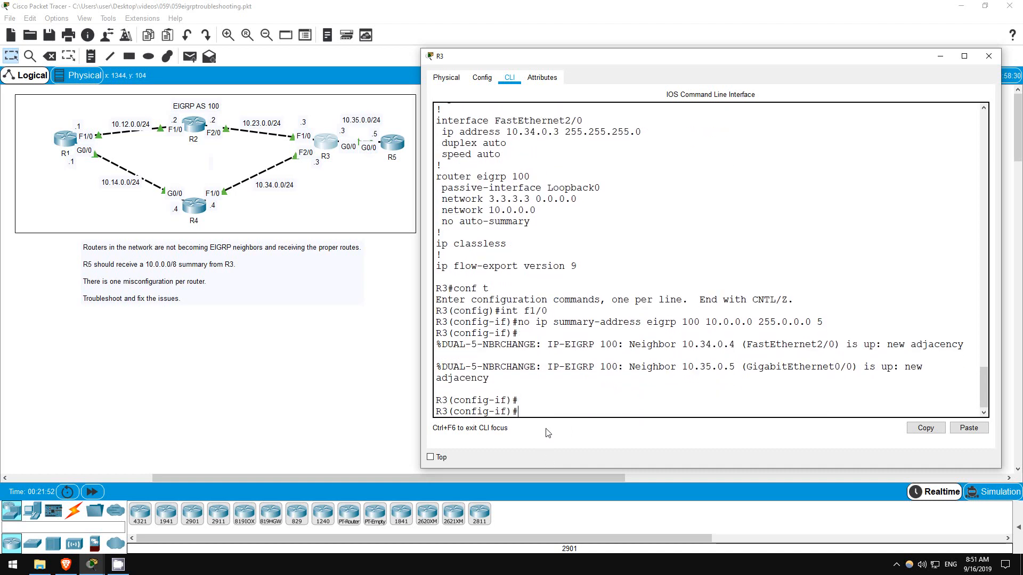
- Add the 10.0.0.0 255.0.0.0 summary-address on GigabitEthernet0/0, then return to R5's console
type("int g0/0")
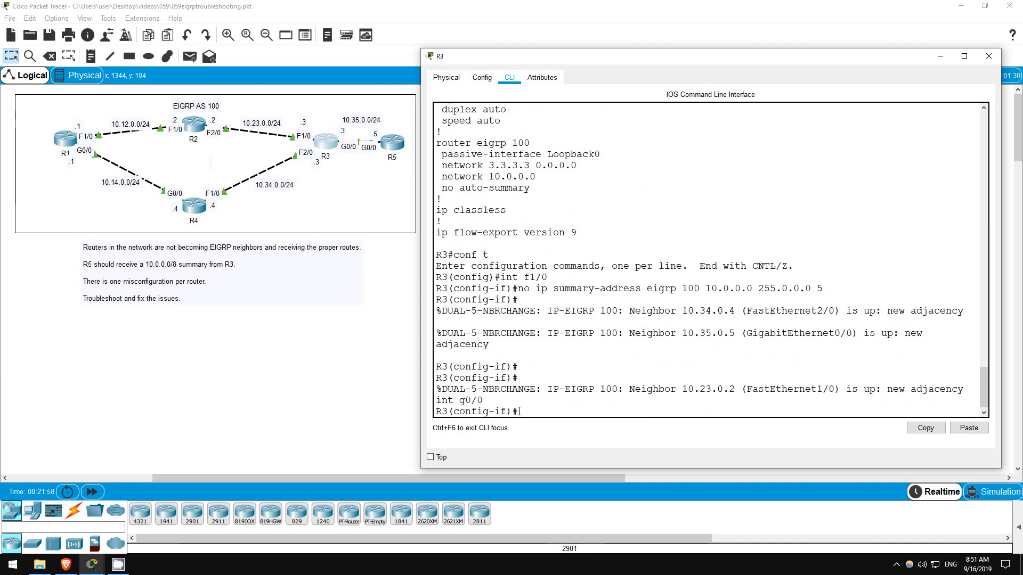
type("ip summary-address eigrp 100 10.0.0.0 255.0.0.0 5")
type("\\")
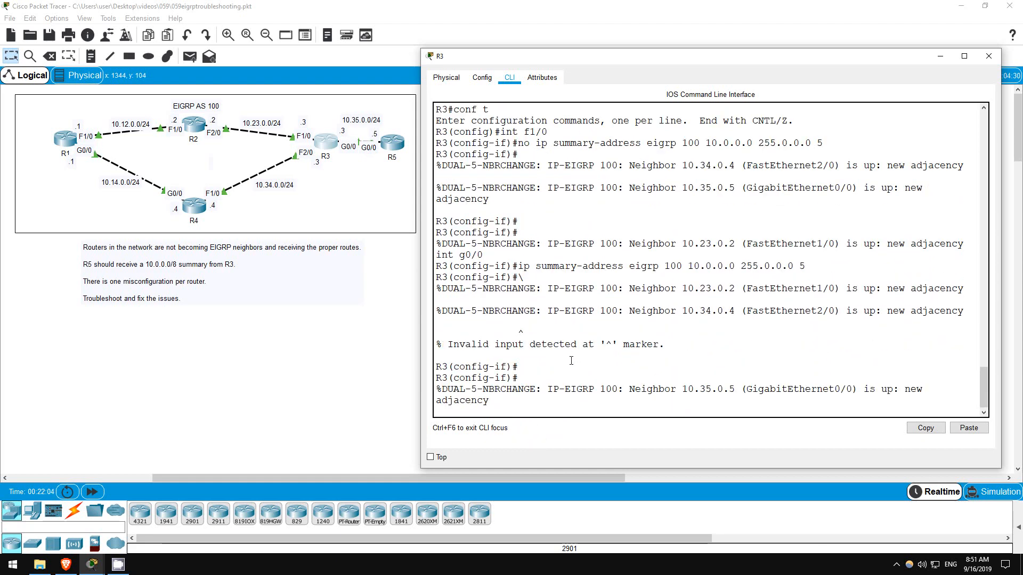
left_click(391, 142)
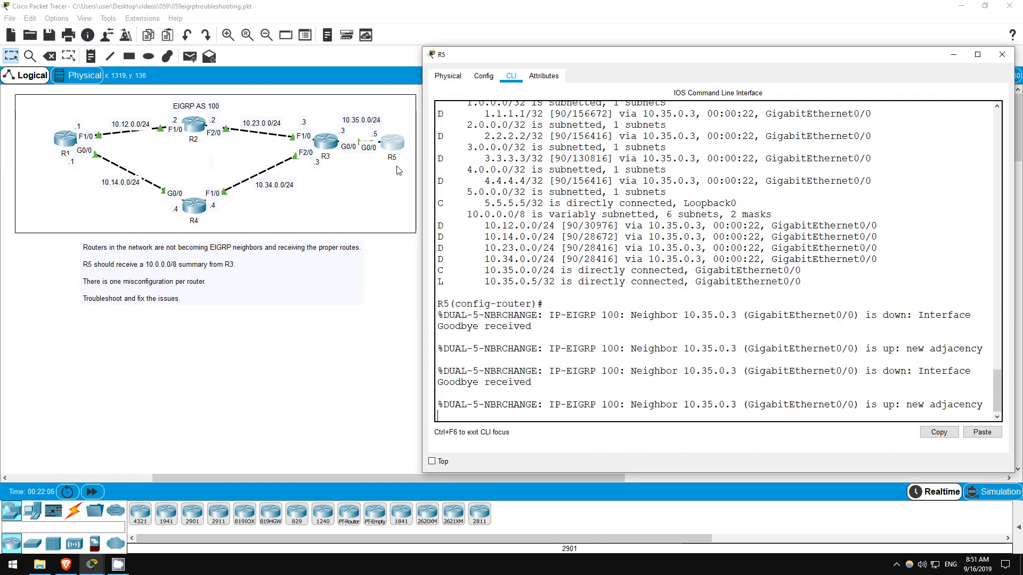
type("do sh")
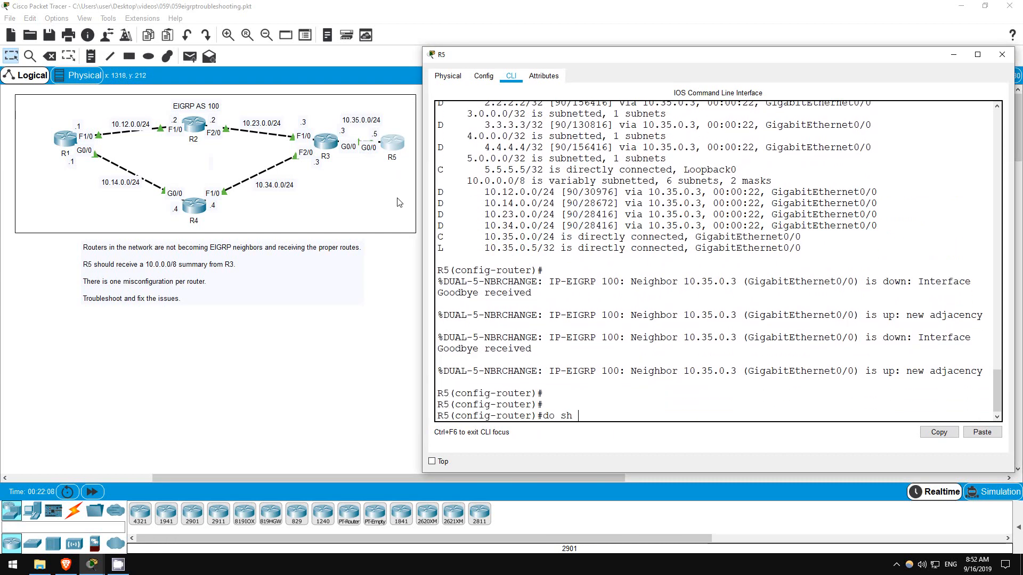